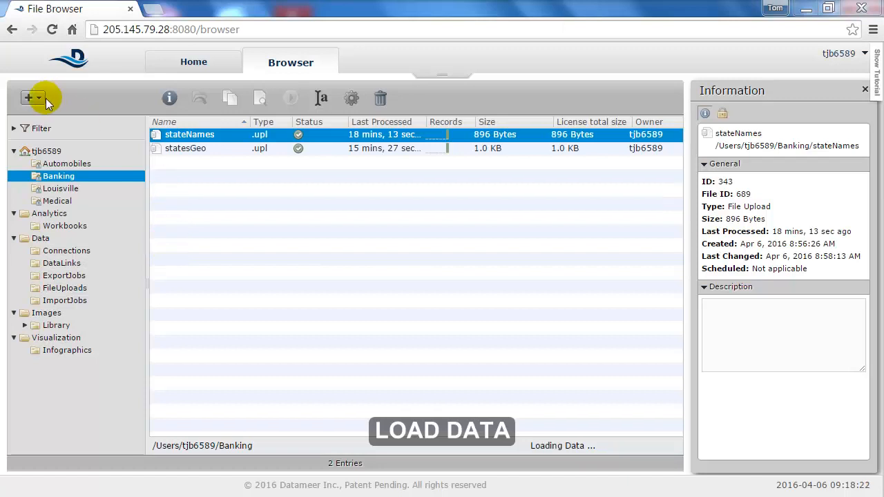
Step: Begin a new Data > File upload from the + menu with Banking selected
{"action": "left_click", "coordinate": [29, 97]}
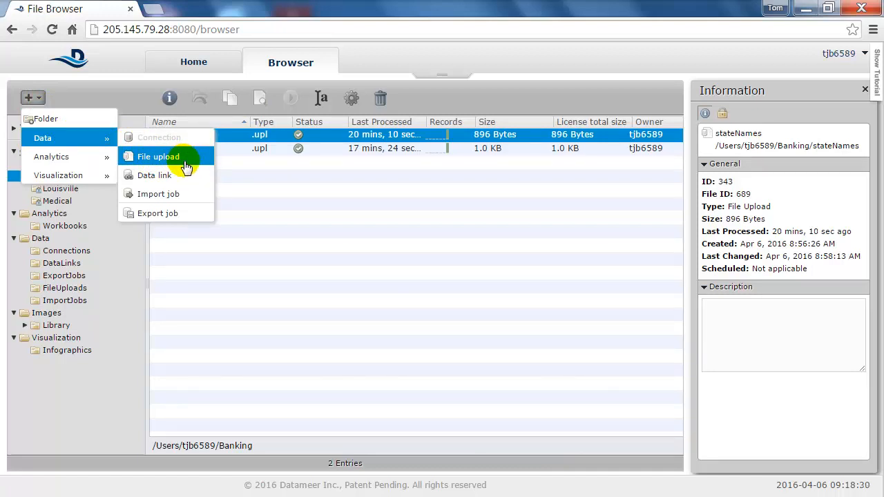
{"action": "mouse_move", "coordinate": [185, 196]}
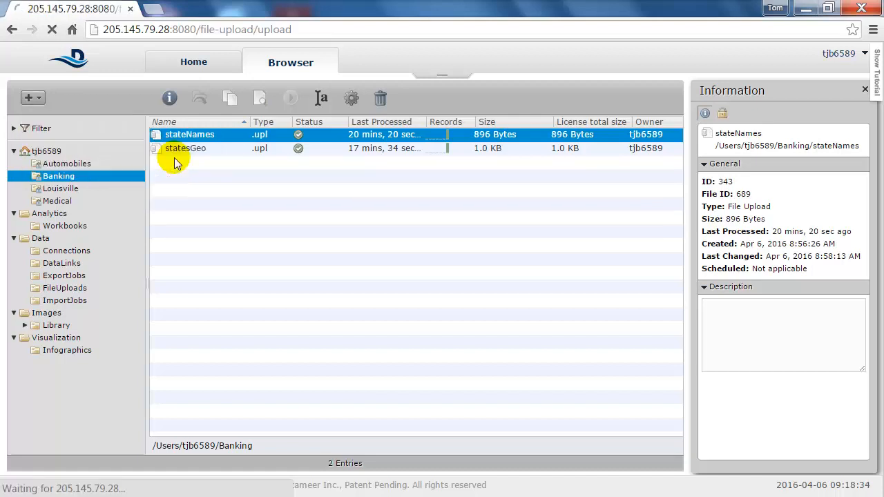
{"action": "left_click", "coordinate": [28, 97]}
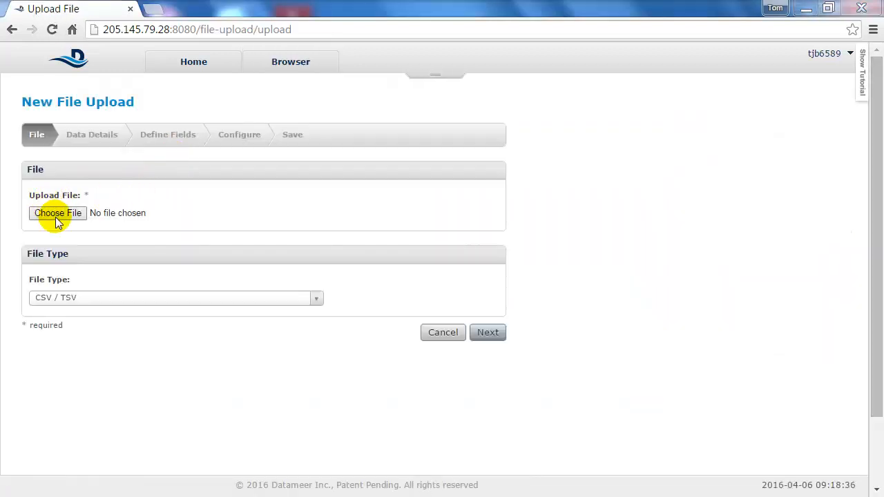
Step: Pick Failed Bank List.csv, accept the default data details, and advance to Define Fields
{"action": "left_click", "coordinate": [58, 213]}
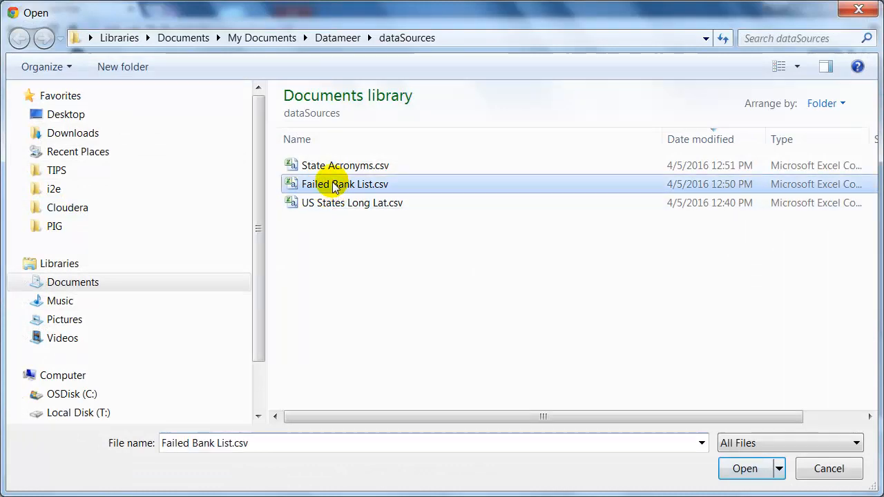
{"action": "left_click", "coordinate": [745, 468]}
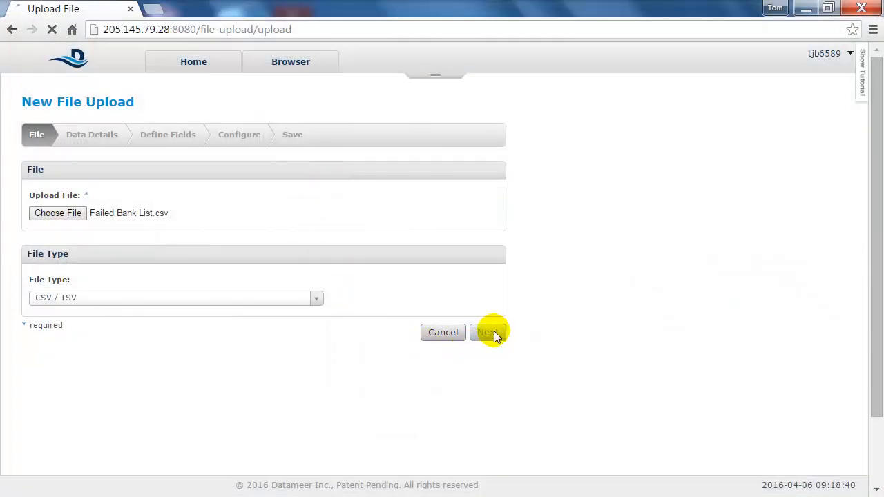
{"action": "left_click", "coordinate": [489, 331]}
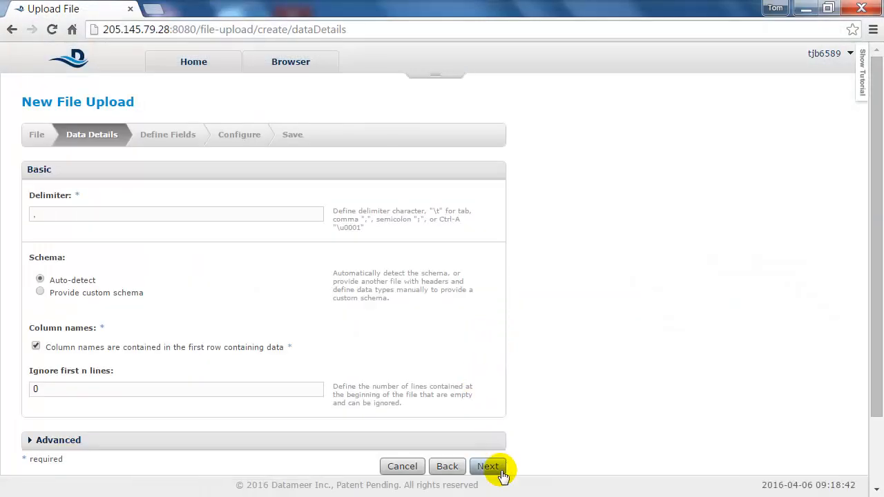
{"action": "left_click", "coordinate": [489, 467]}
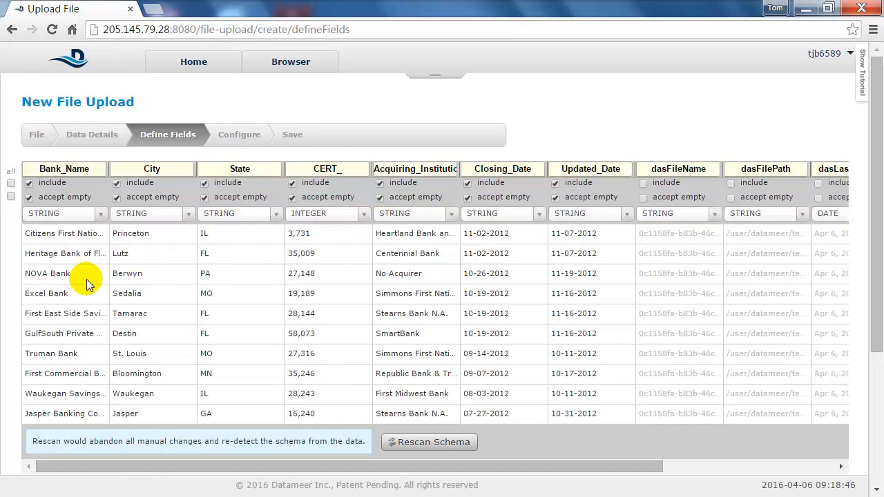
{"action": "mouse_move", "coordinate": [190, 284]}
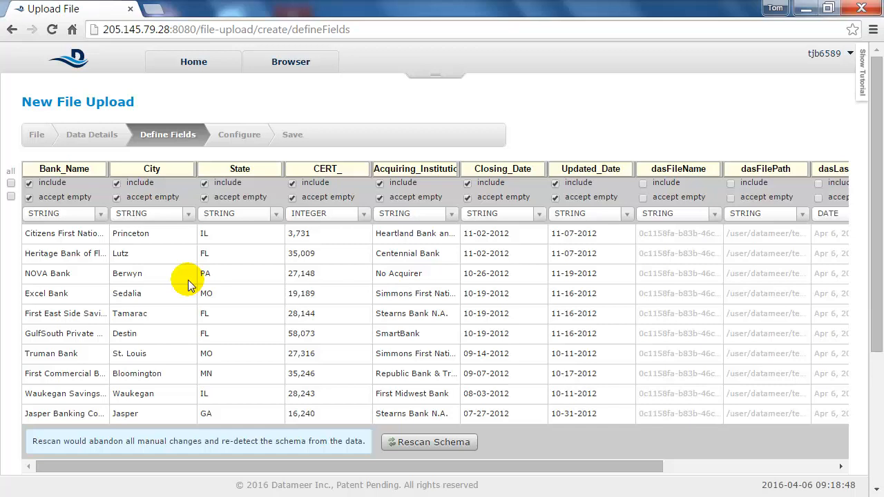
{"action": "mouse_move", "coordinate": [223, 174]}
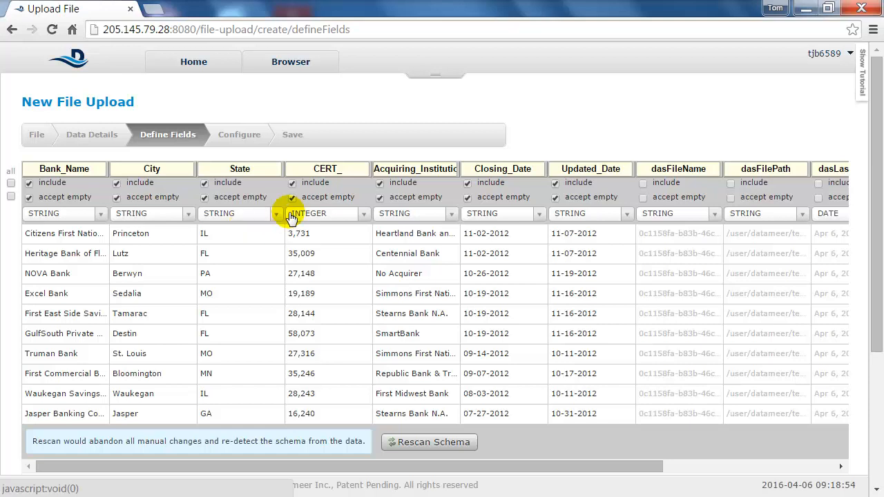
{"action": "mouse_move", "coordinate": [358, 212]}
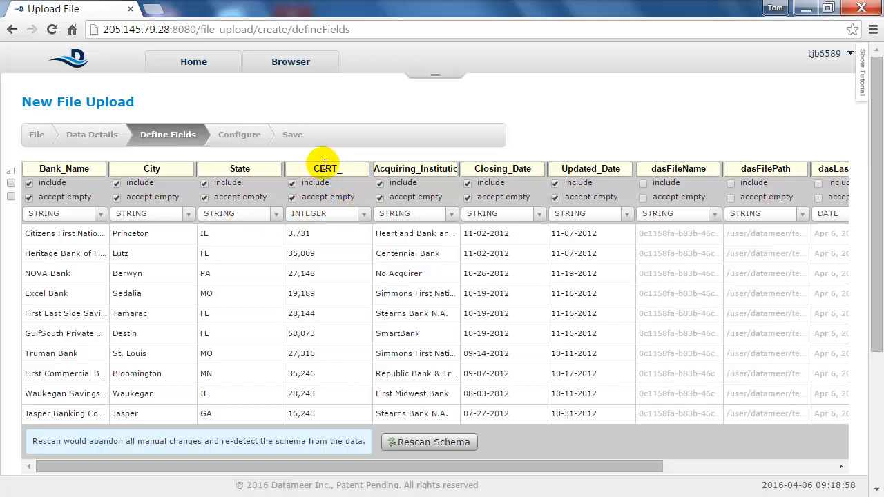
Step: Set CERT_ to STRING and Closing_Date and Updated_Date to DATE (MM-dd-yyyy), then continue
{"action": "left_click", "coordinate": [362, 213]}
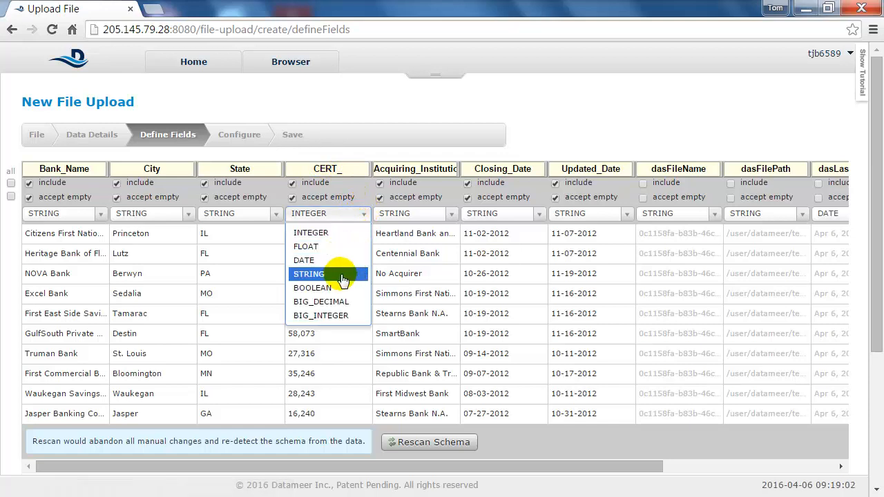
{"action": "left_click", "coordinate": [309, 274]}
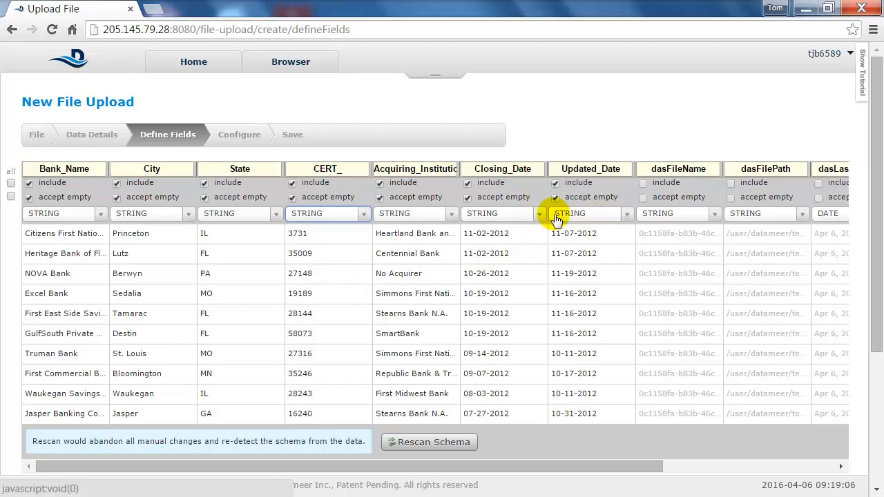
{"action": "left_click", "coordinate": [538, 212]}
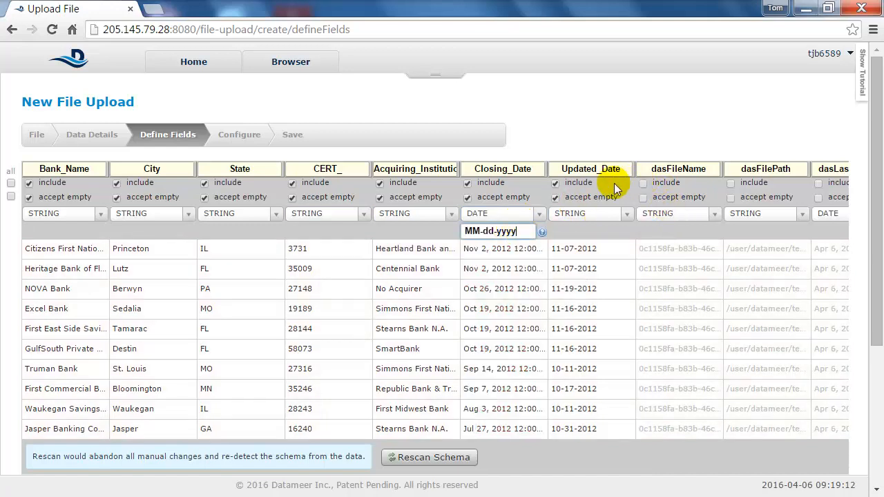
{"action": "left_click", "coordinate": [591, 213]}
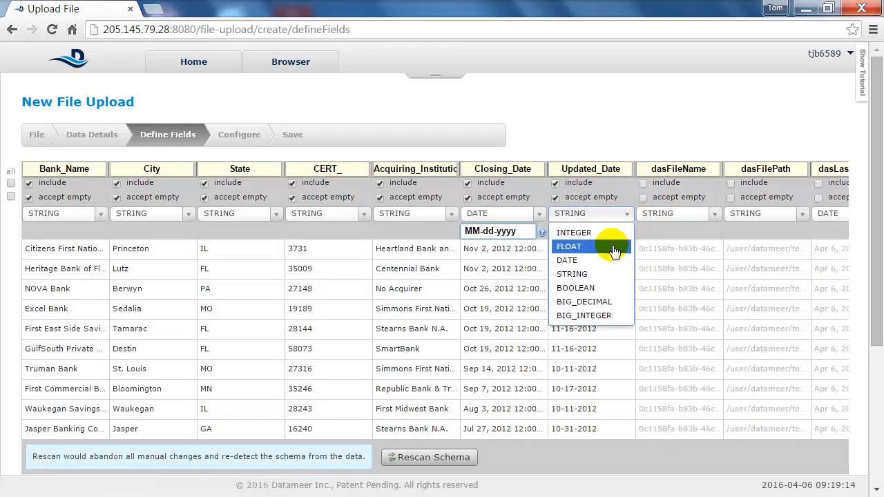
{"action": "left_click", "coordinate": [566, 260]}
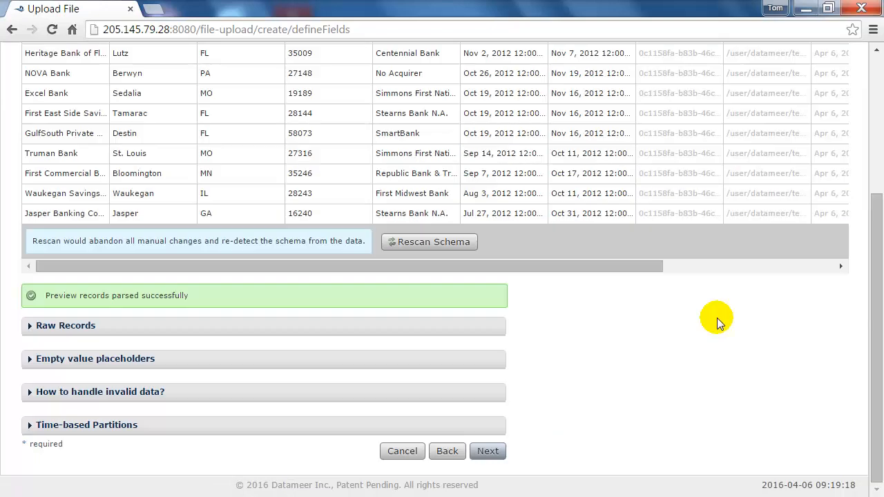
{"action": "left_click", "coordinate": [488, 450]}
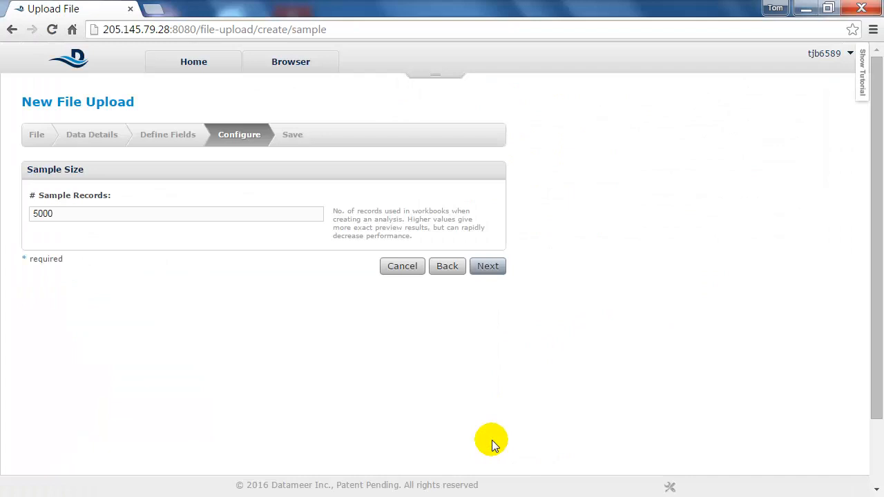
Step: Keep the default sample size and save the upload as failedBanks in Banking
{"action": "left_click", "coordinate": [488, 266]}
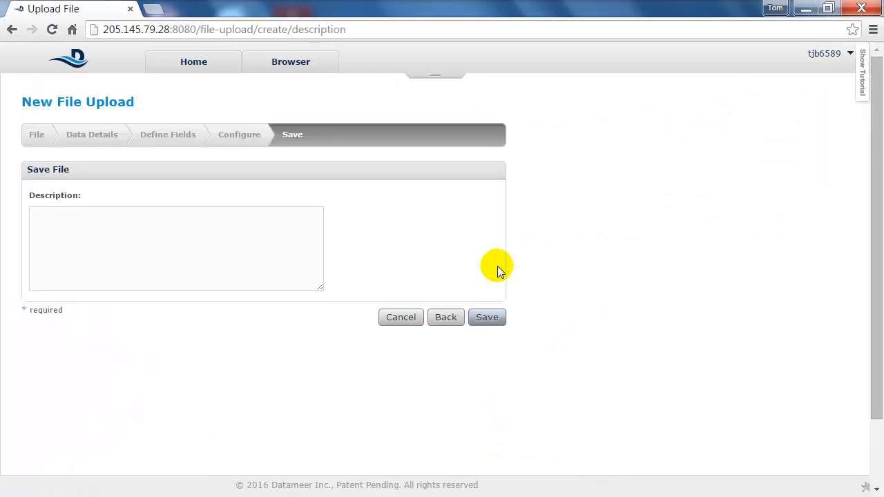
{"action": "left_click", "coordinate": [487, 317]}
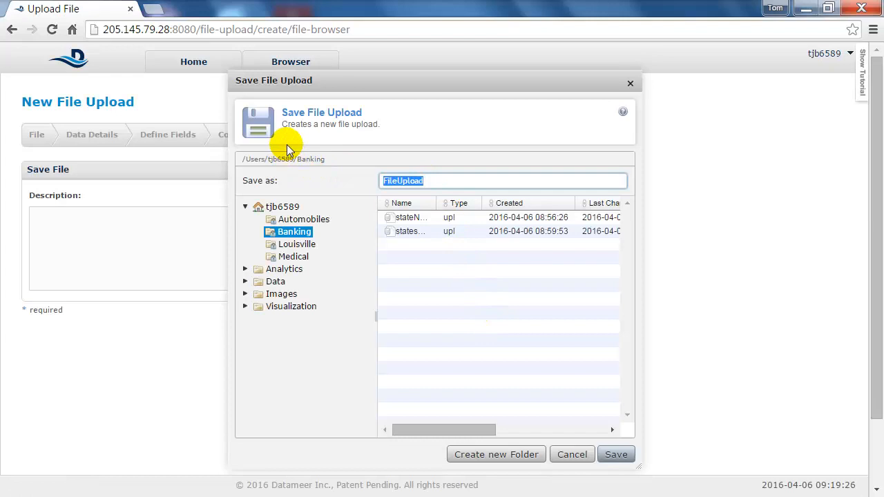
{"action": "type", "text": "failedB"}
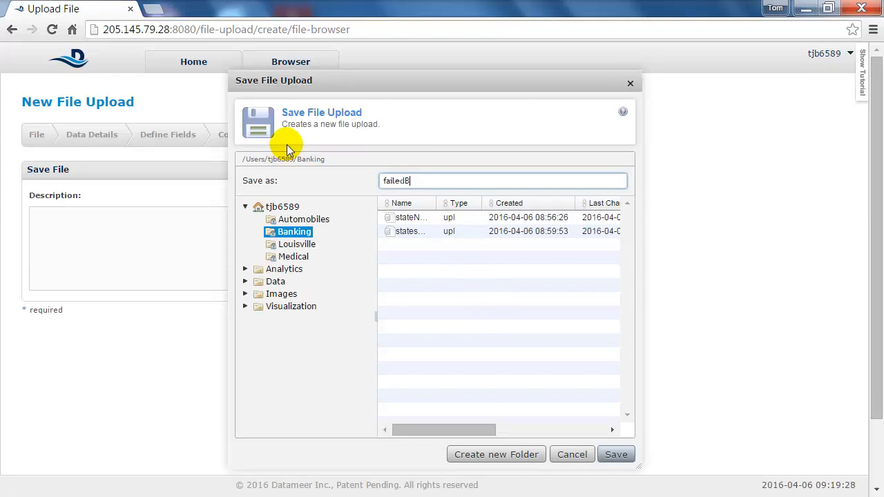
{"action": "left_click", "coordinate": [616, 453]}
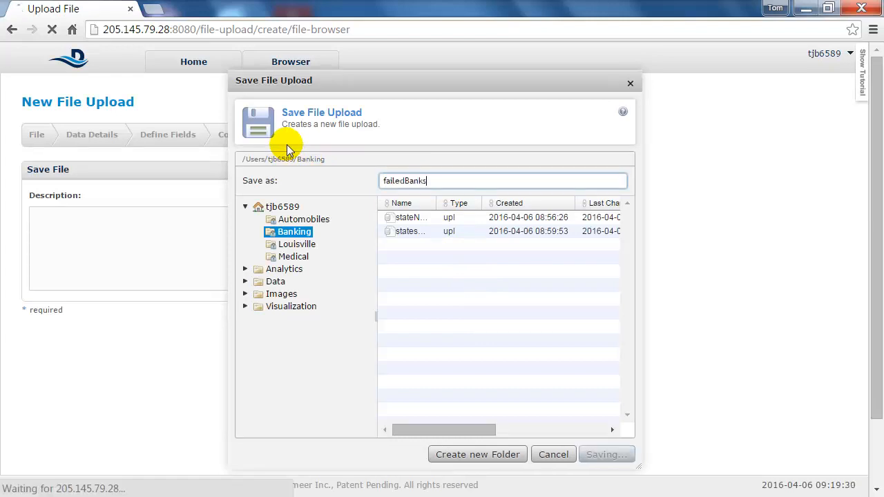
{"action": "left_click", "coordinate": [605, 453]}
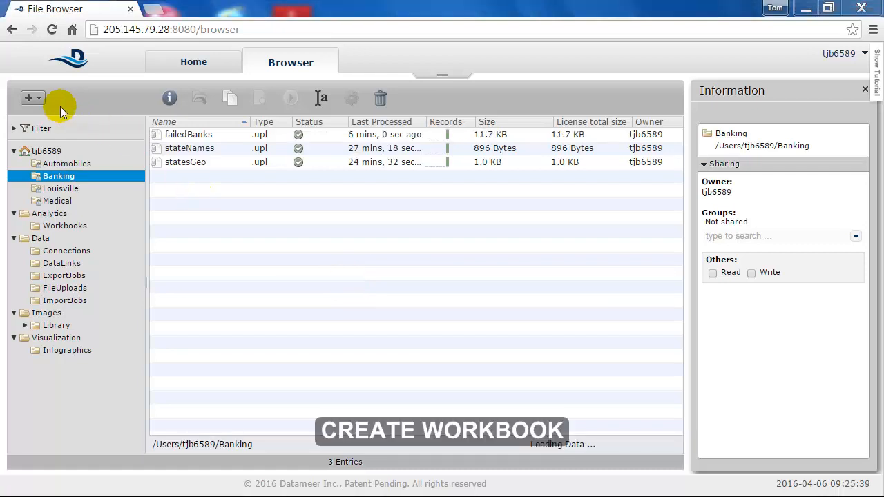
Step: Create an Analytics workbook with stateNames, statesGeo and failedBanks, showing failedBanks column metrics
{"action": "left_click", "coordinate": [27, 96]}
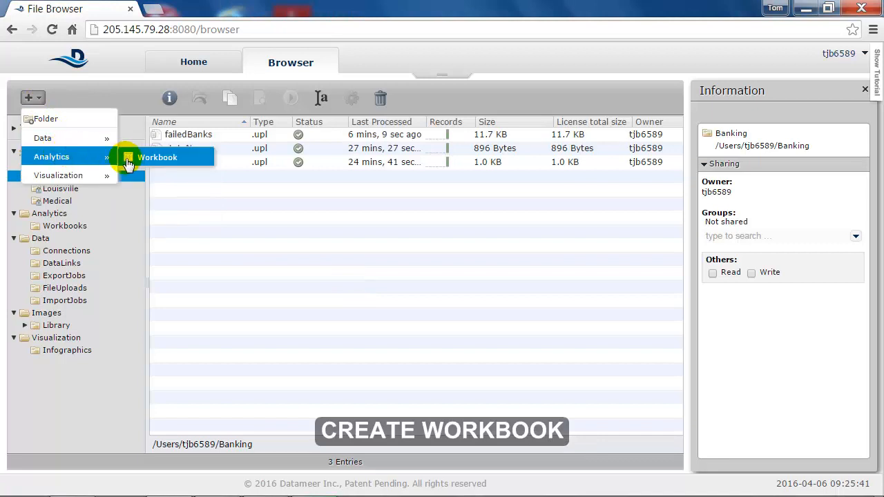
{"action": "left_click", "coordinate": [158, 157]}
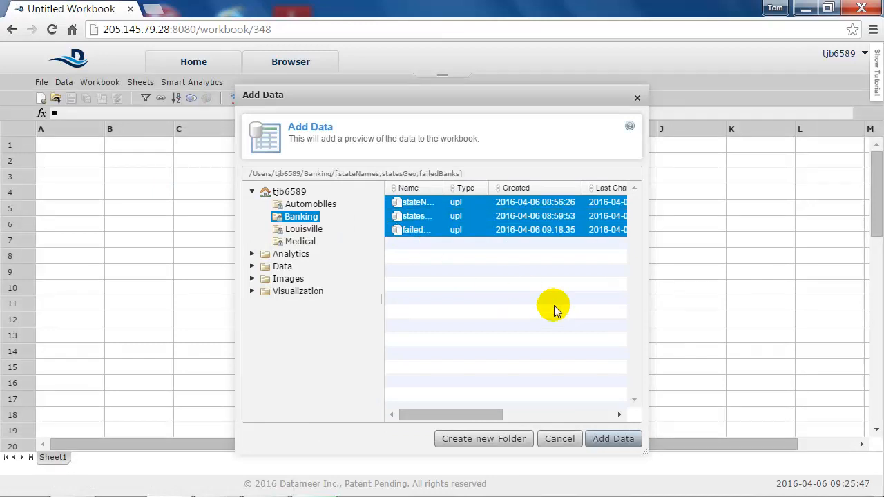
{"action": "left_click", "coordinate": [613, 439]}
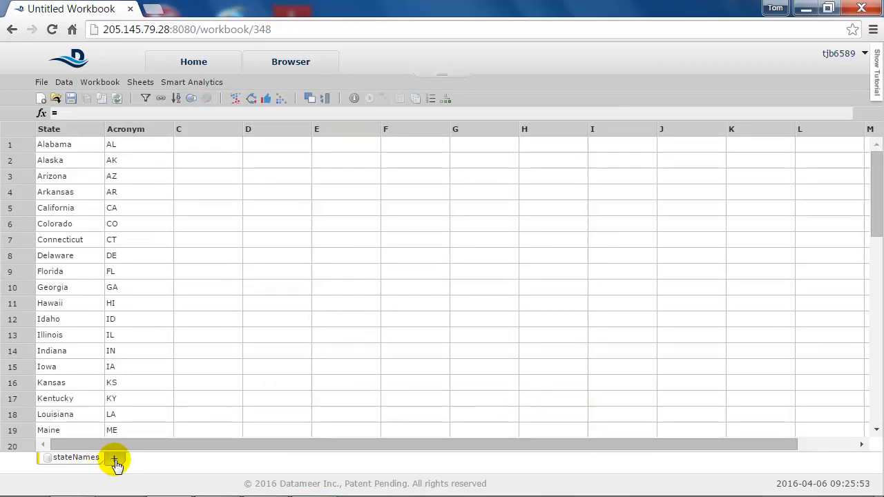
{"action": "left_click", "coordinate": [116, 458]}
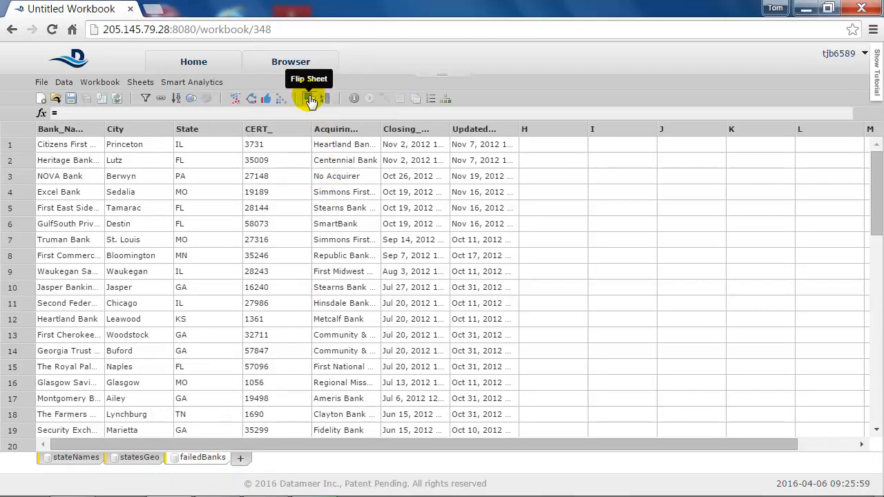
{"action": "left_click", "coordinate": [310, 98]}
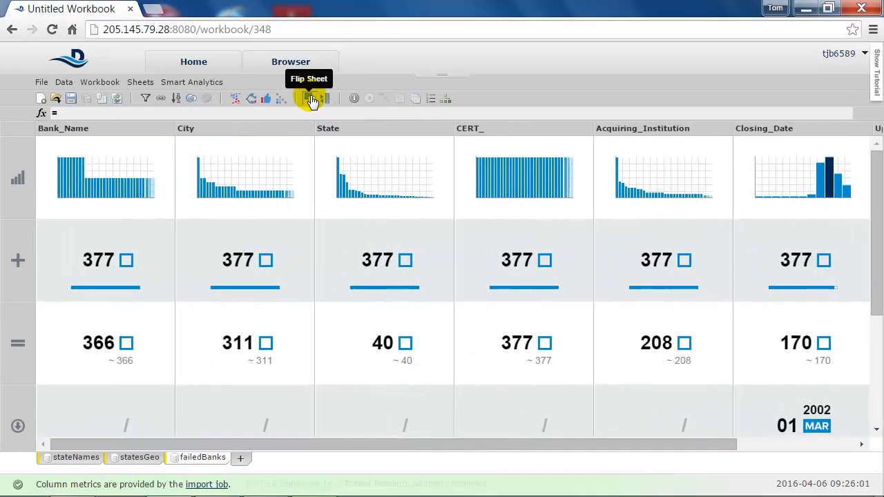
{"action": "mouse_move", "coordinate": [550, 128]}
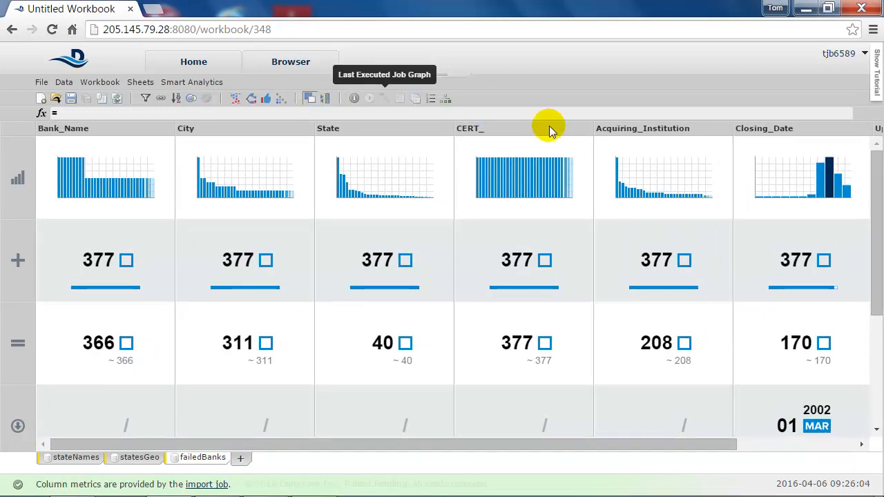
{"action": "mouse_move", "coordinate": [771, 153]}
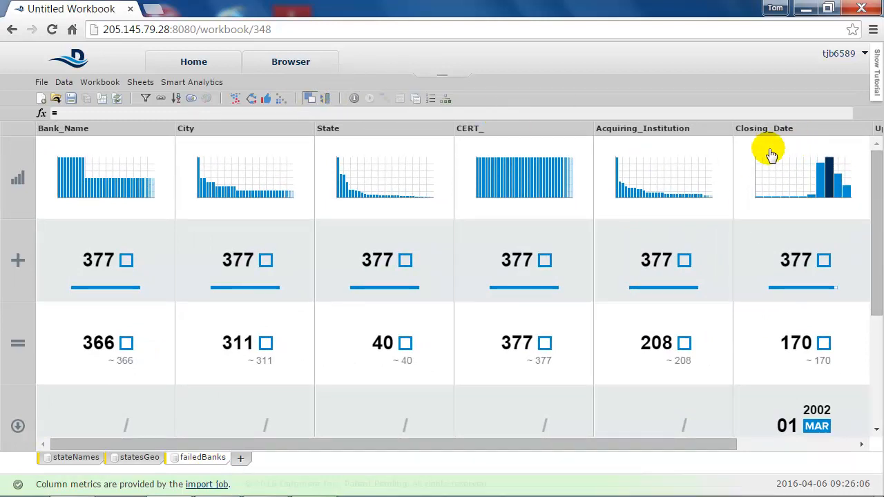
{"action": "mouse_move", "coordinate": [17, 179]}
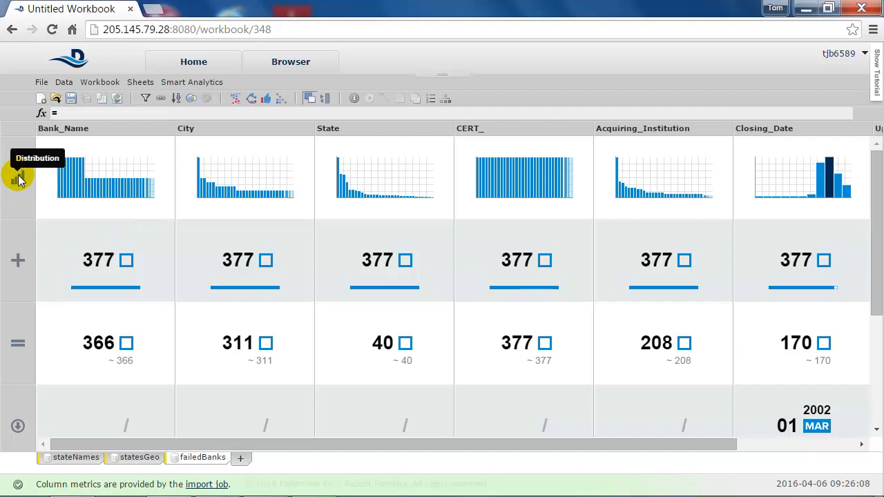
{"action": "mouse_move", "coordinate": [17, 345]}
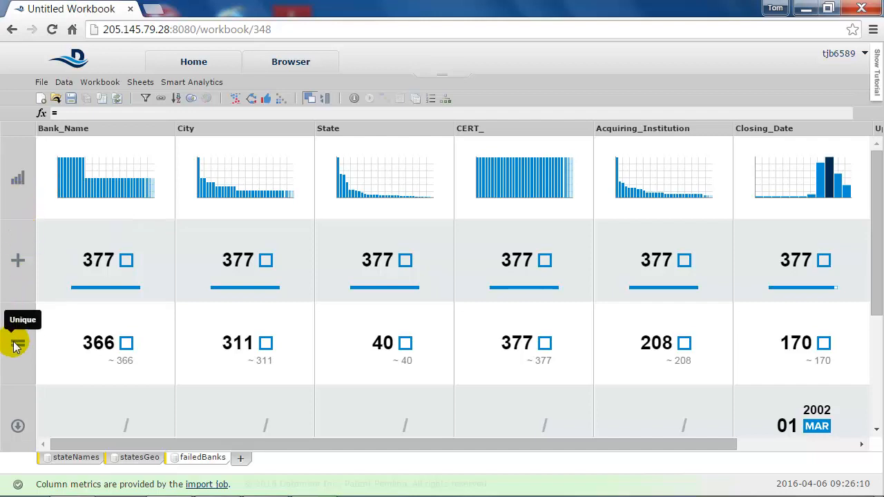
{"action": "mouse_move", "coordinate": [16, 362]}
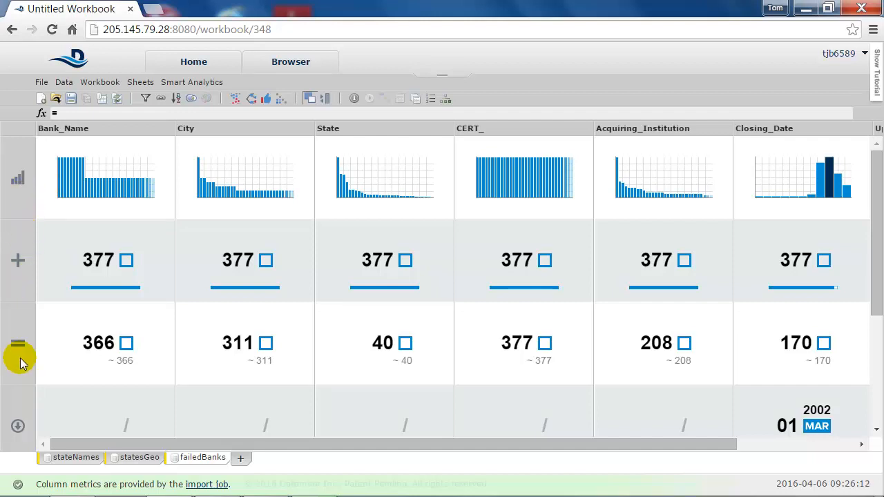
{"action": "mouse_move", "coordinate": [28, 408]}
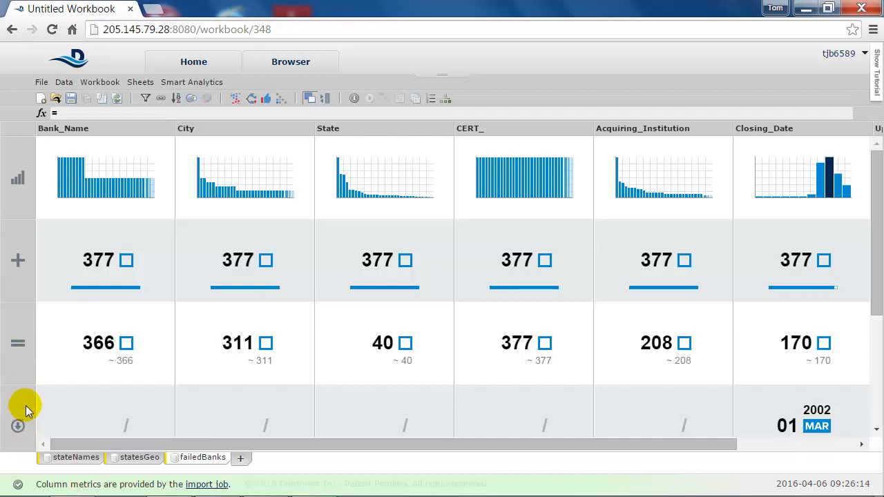
{"action": "scroll", "scroll_direction": "down", "scroll_amount": 3}
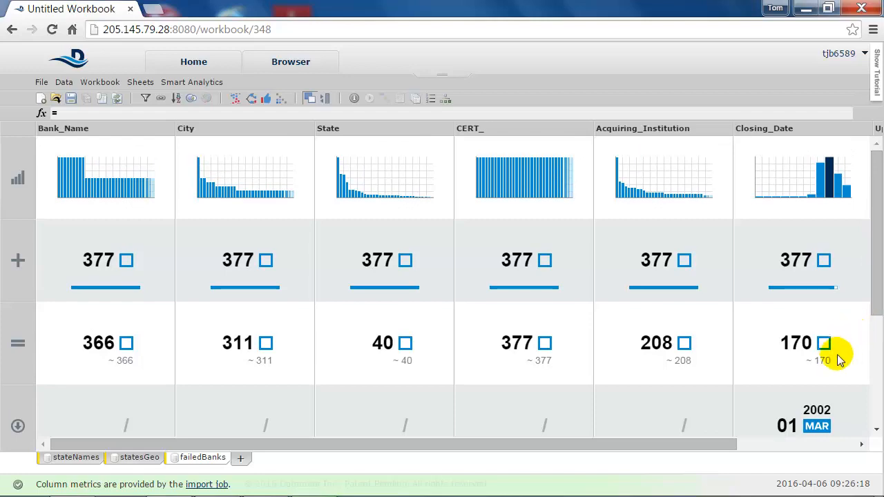
{"action": "mouse_move", "coordinate": [293, 100]}
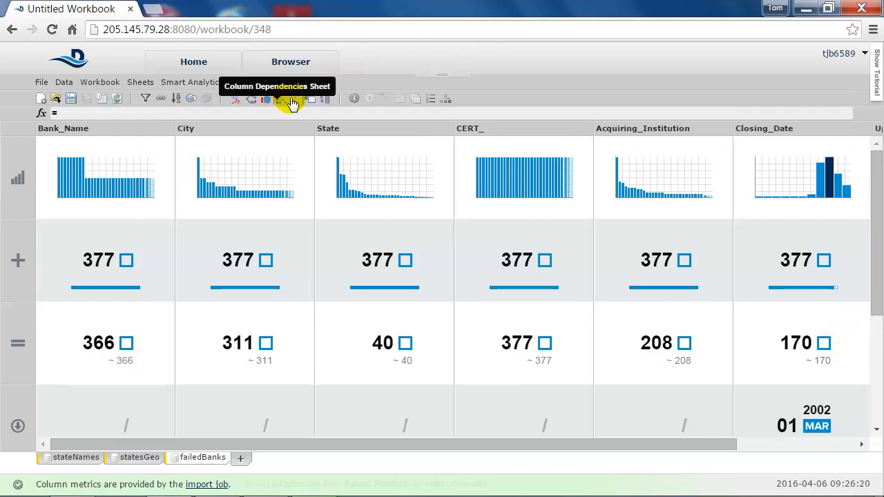
{"action": "left_click", "coordinate": [309, 98]}
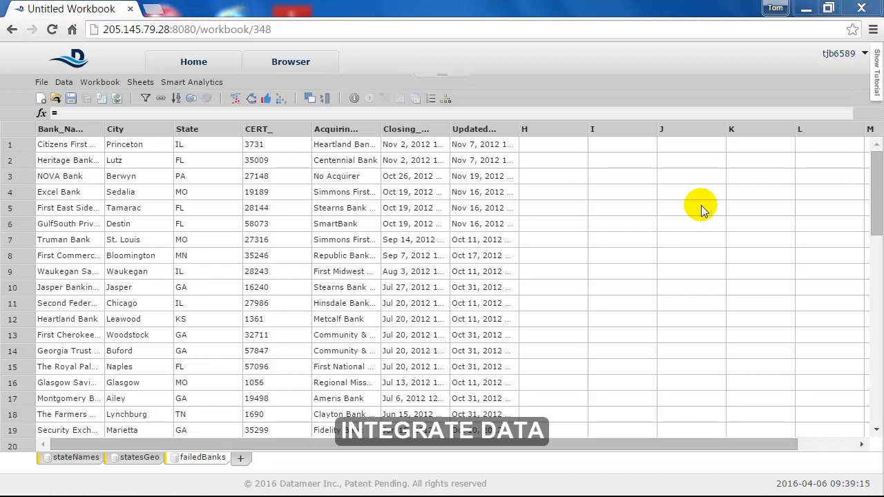
{"action": "mouse_move", "coordinate": [290, 60]}
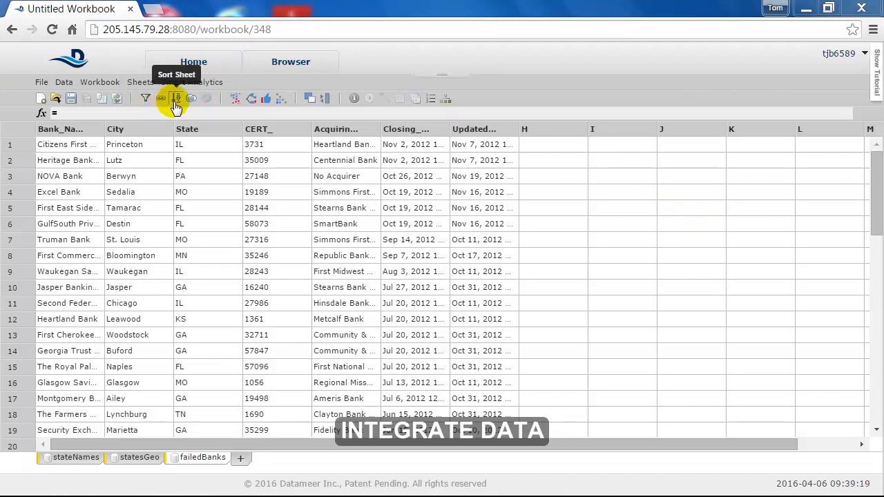
Step: Start a joined sheet keyed on failedBanks State = statesGeo State and add a second condition row
{"action": "left_click", "coordinate": [177, 98]}
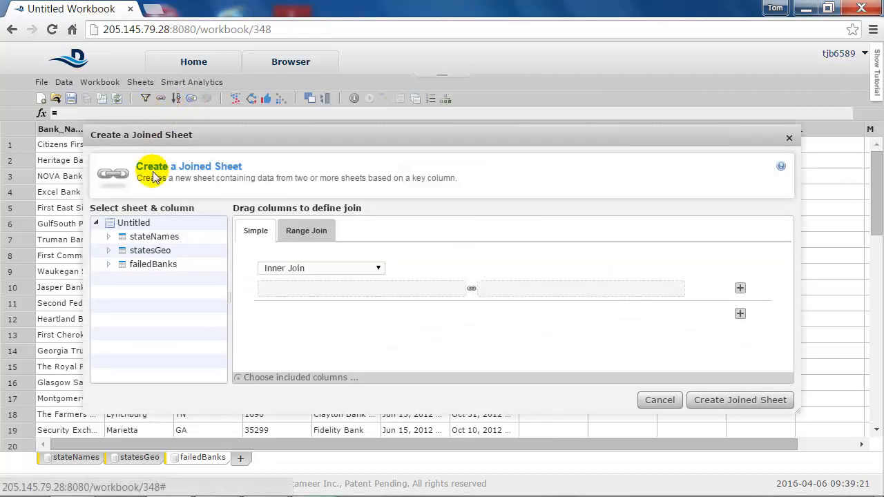
{"action": "left_click", "coordinate": [107, 264]}
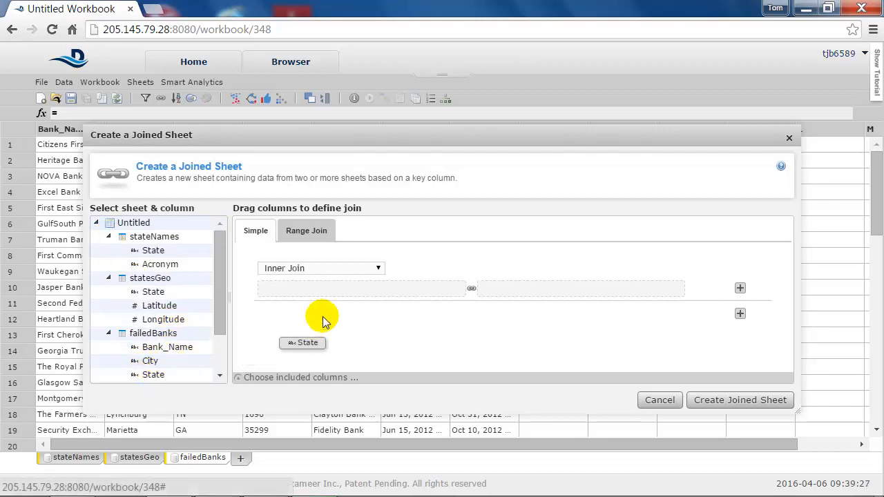
{"action": "left_click_drag", "start_coordinate": [303, 342], "coordinate": [361, 288]}
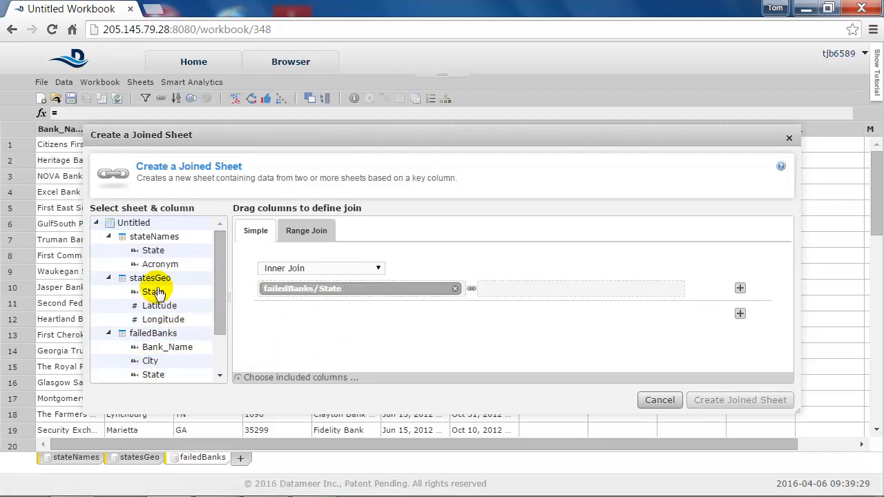
{"action": "left_click_drag", "start_coordinate": [152, 291], "coordinate": [580, 288]}
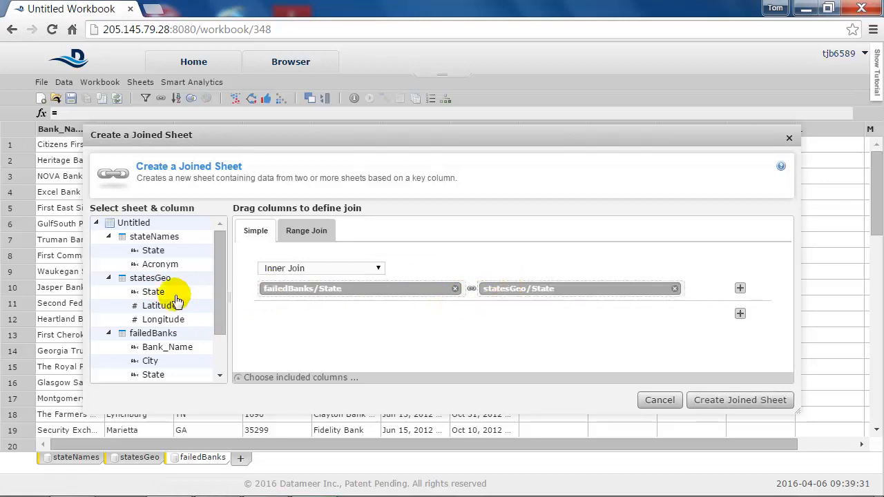
{"action": "left_click", "coordinate": [740, 314]}
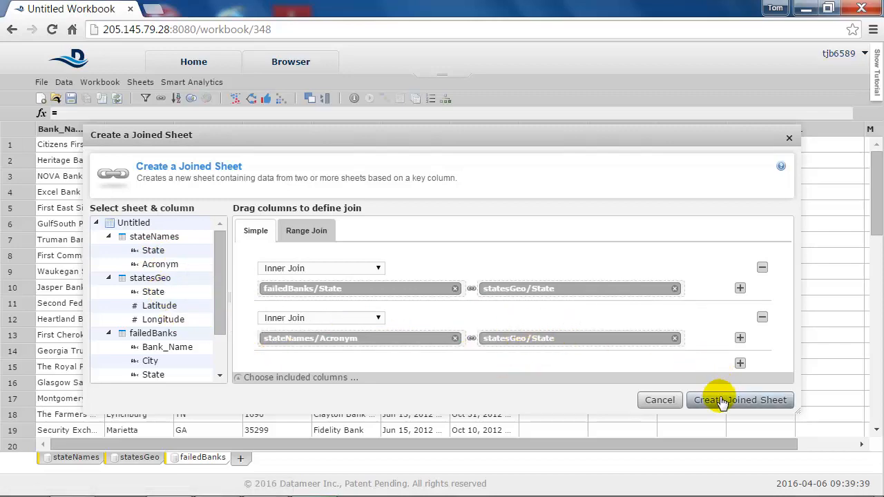
Step: Confirm creation of the Joined sheet from the dialog
{"action": "left_click", "coordinate": [740, 401]}
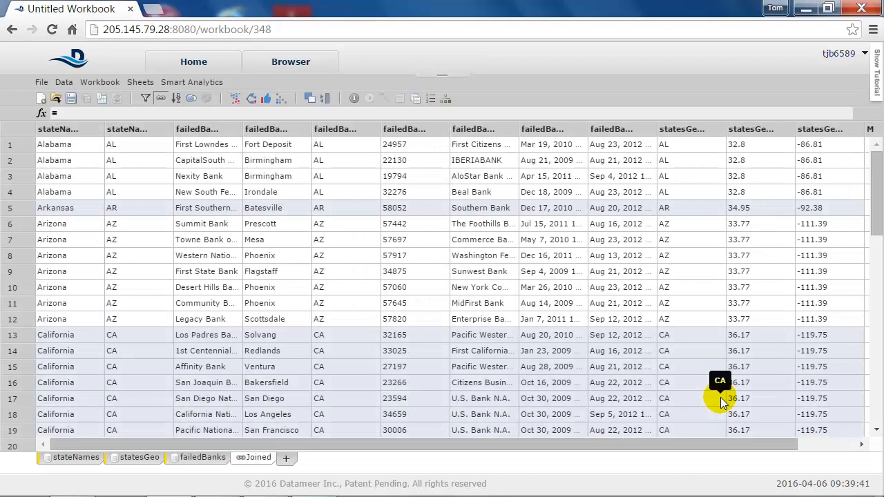
{"action": "mouse_move", "coordinate": [616, 448]}
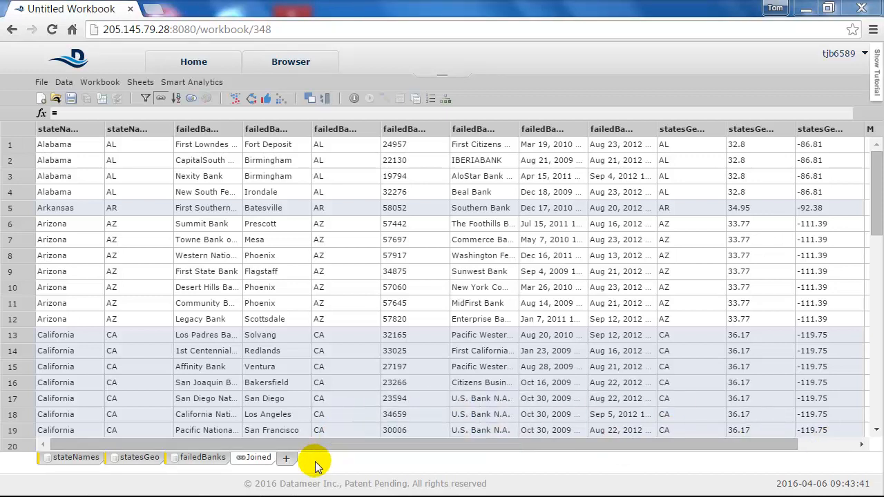
Step: Add a formula sheet using GROUPBY on the Joined sheet's acquiring-institution column
{"action": "left_click", "coordinate": [286, 457]}
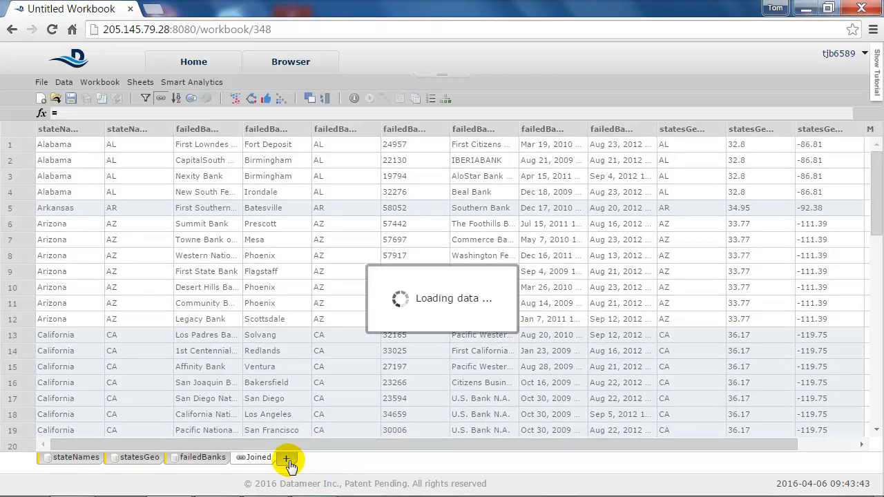
{"action": "left_click", "coordinate": [288, 459]}
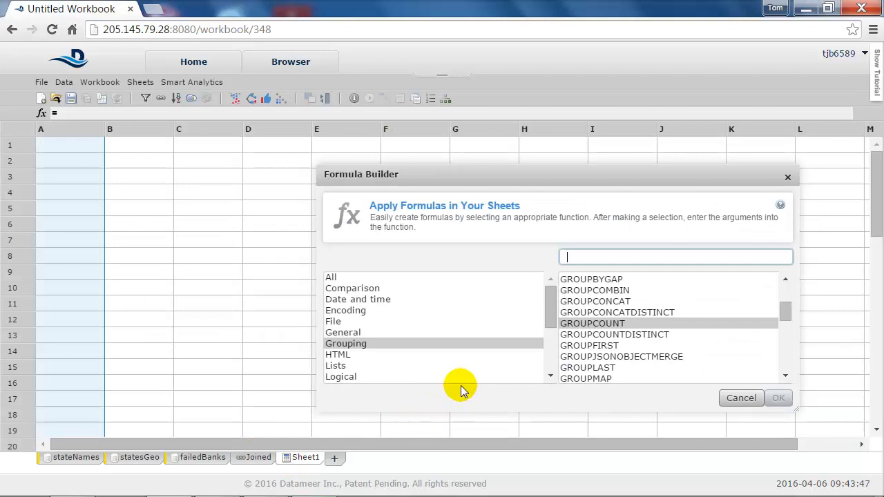
{"action": "left_click", "coordinate": [331, 276]}
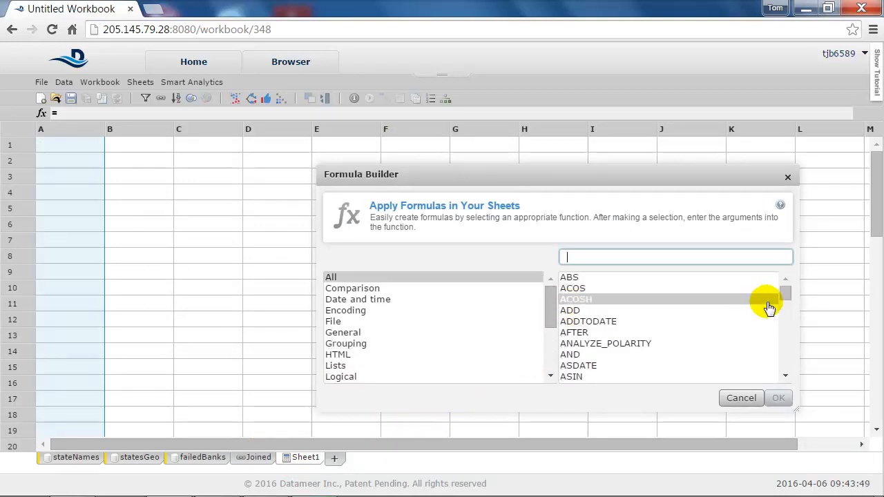
{"action": "left_click", "coordinate": [345, 343]}
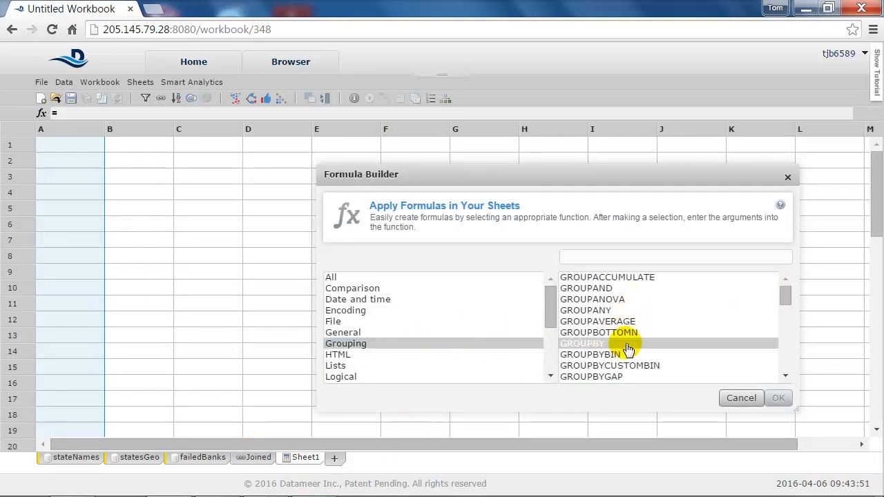
{"action": "left_click", "coordinate": [583, 342]}
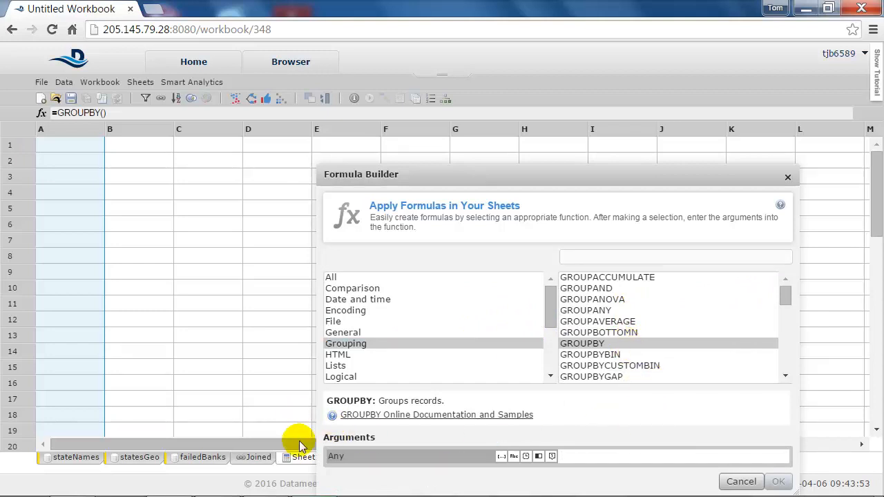
{"action": "left_click", "coordinate": [257, 455]}
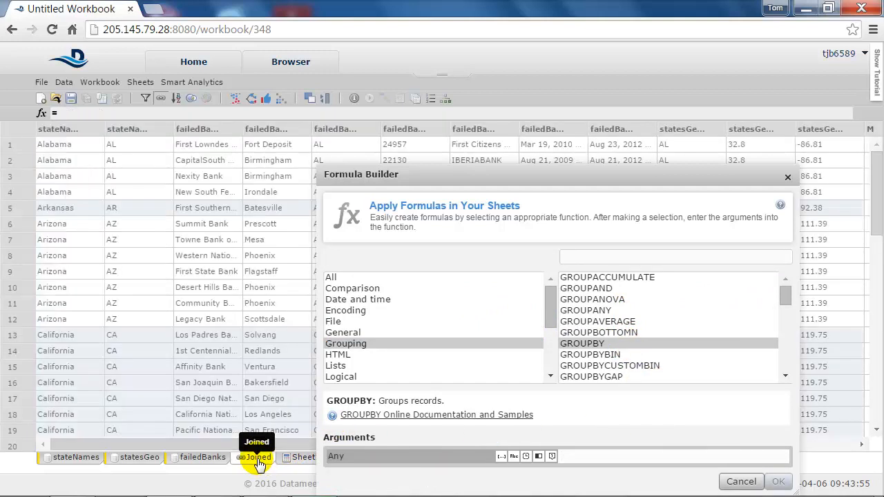
{"action": "mouse_move", "coordinate": [489, 145]}
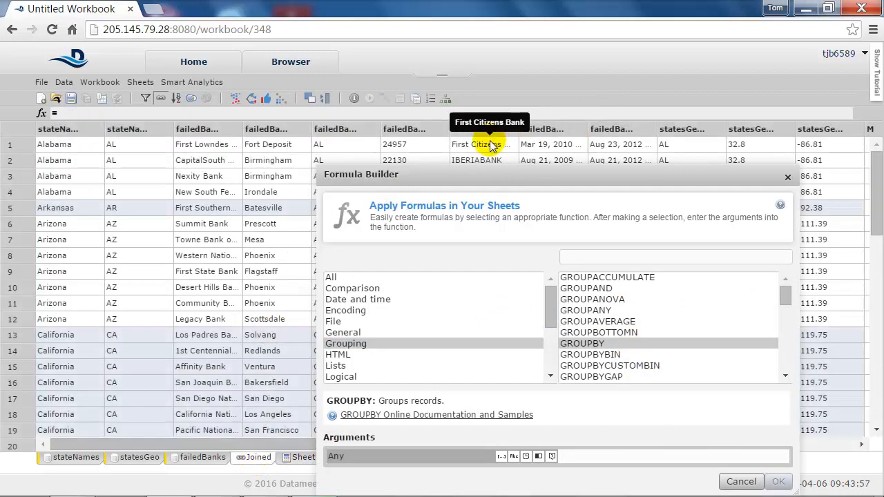
{"action": "left_click", "coordinate": [480, 145]}
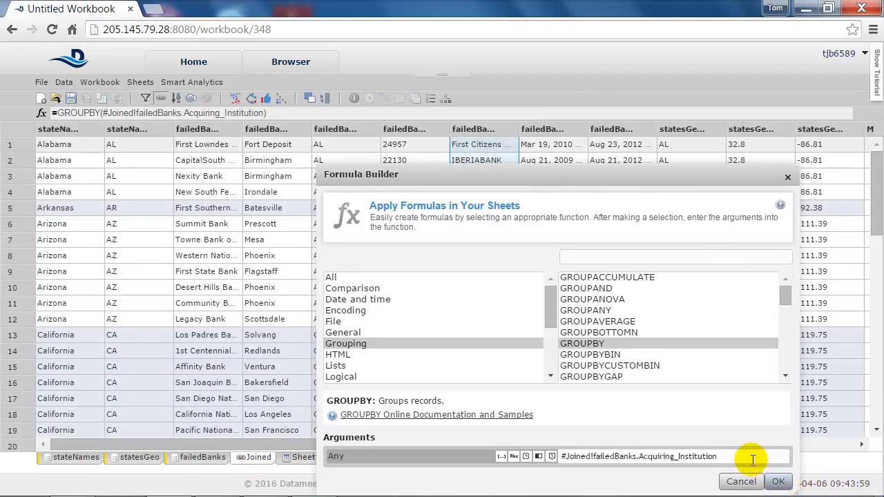
Step: In column B, apply GROUPCOUNT to count failed banks per acquiring institution
{"action": "left_click", "coordinate": [777, 480]}
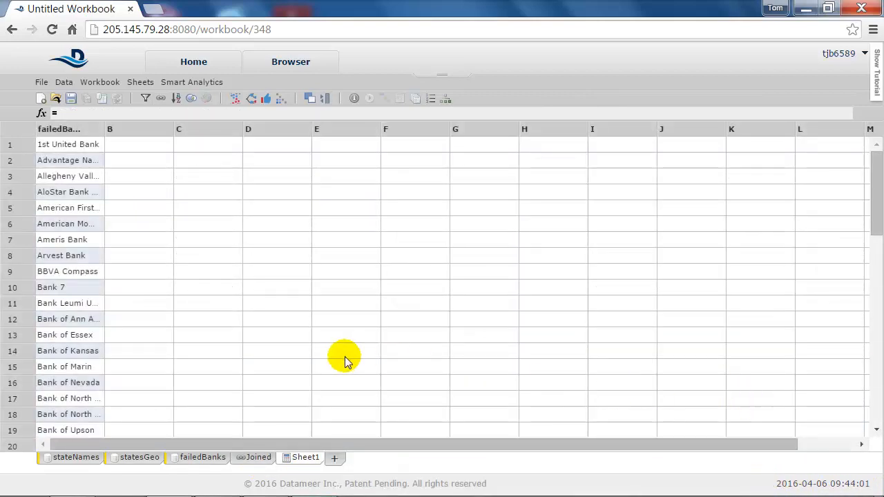
{"action": "left_click", "coordinate": [42, 113]}
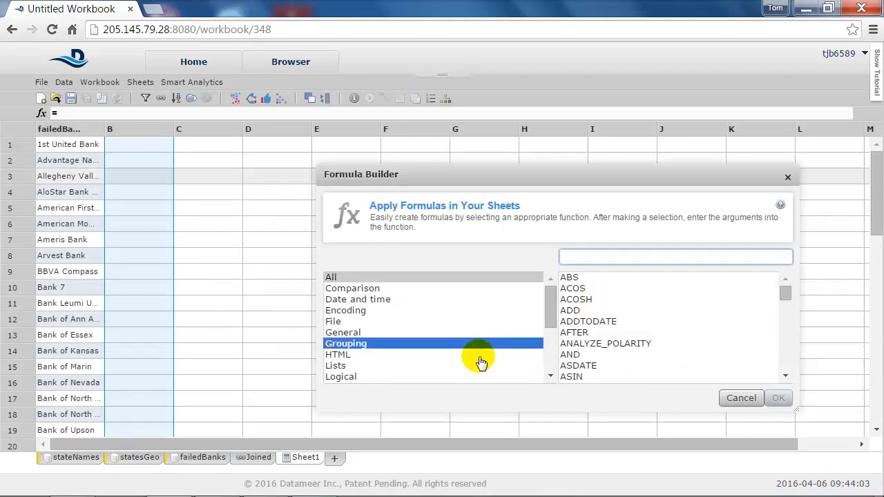
{"action": "left_click", "coordinate": [346, 342]}
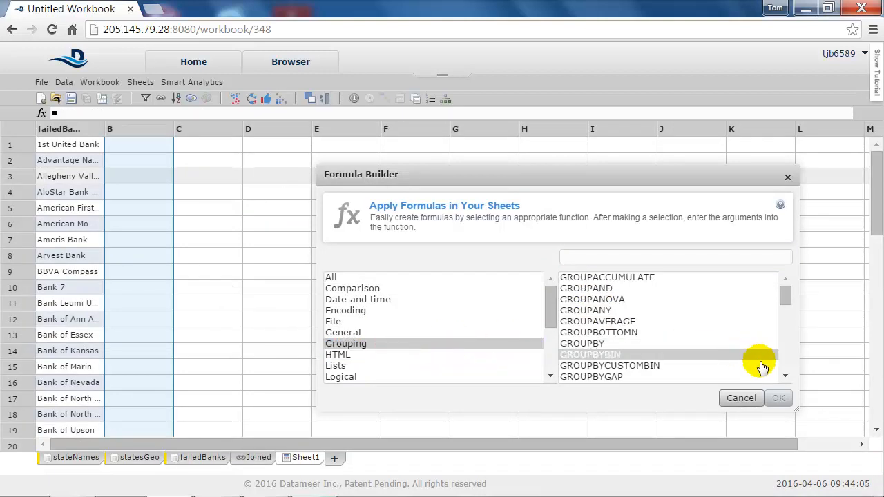
{"action": "scroll", "scroll_direction": "down", "scroll_amount": 3}
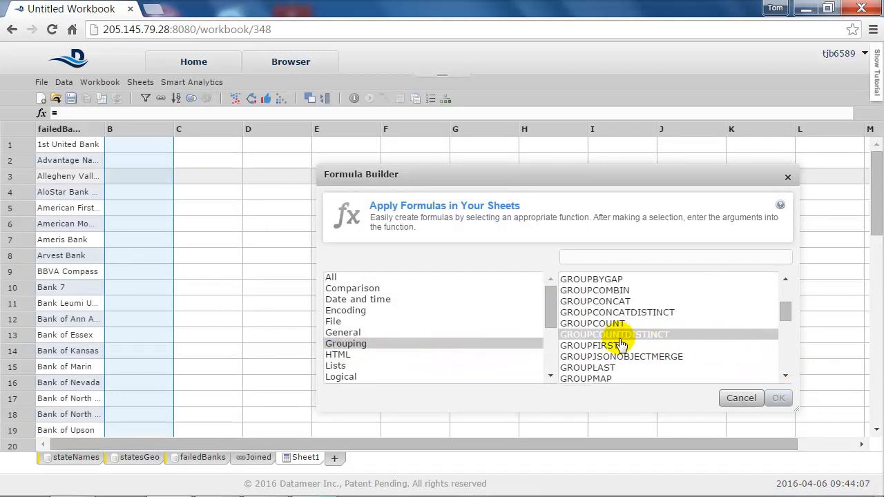
{"action": "left_click", "coordinate": [779, 397]}
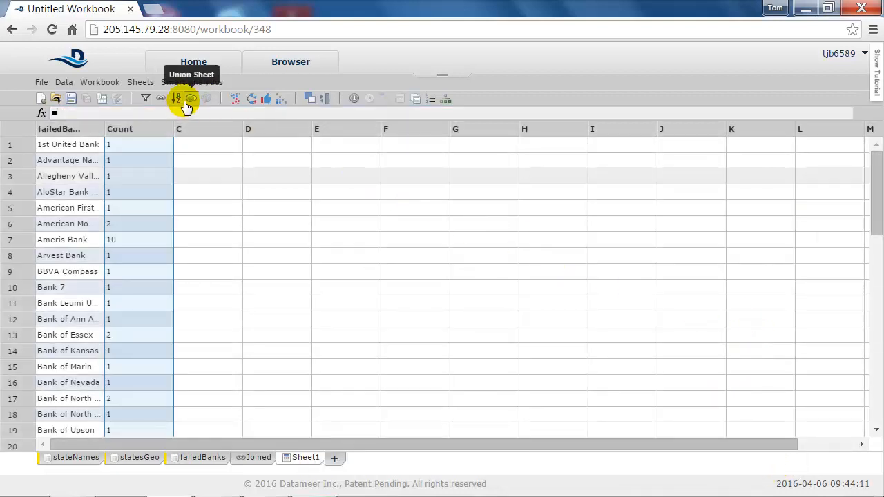
Step: Sort the sheet by Count descending with Top N limited to 20
{"action": "left_click", "coordinate": [177, 98]}
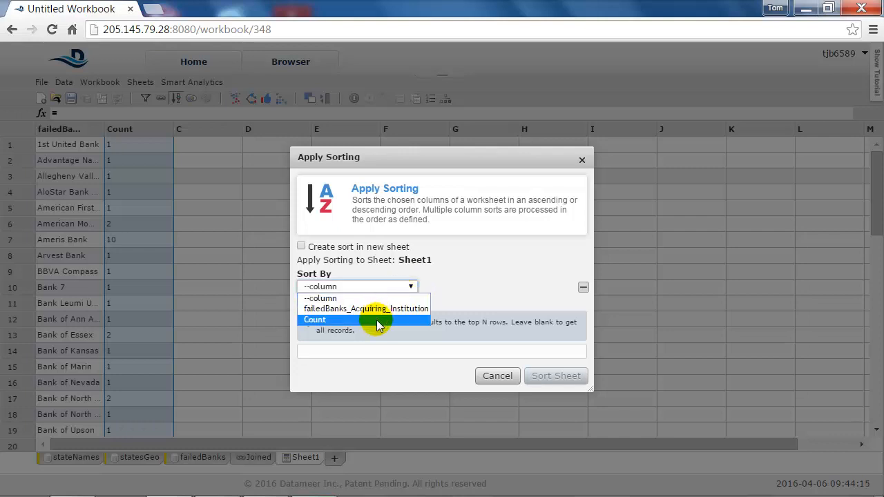
{"action": "left_click", "coordinate": [315, 319]}
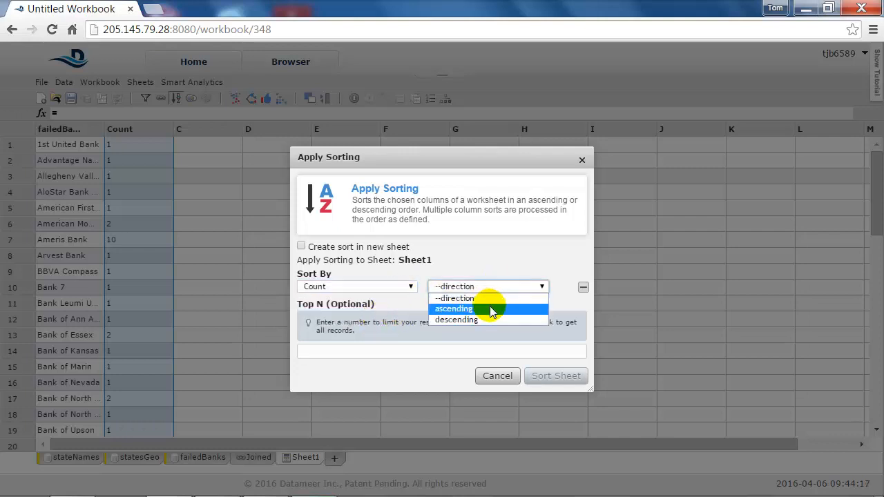
{"action": "left_click", "coordinate": [456, 320]}
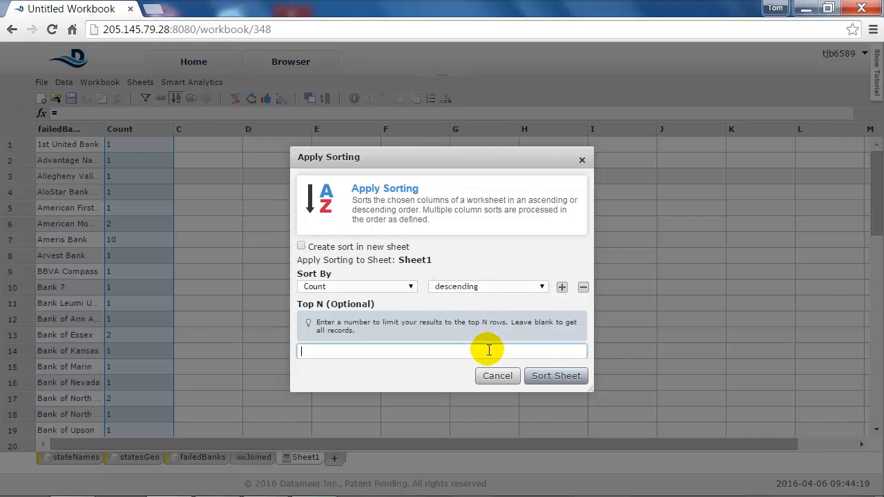
{"action": "type", "text": "20"}
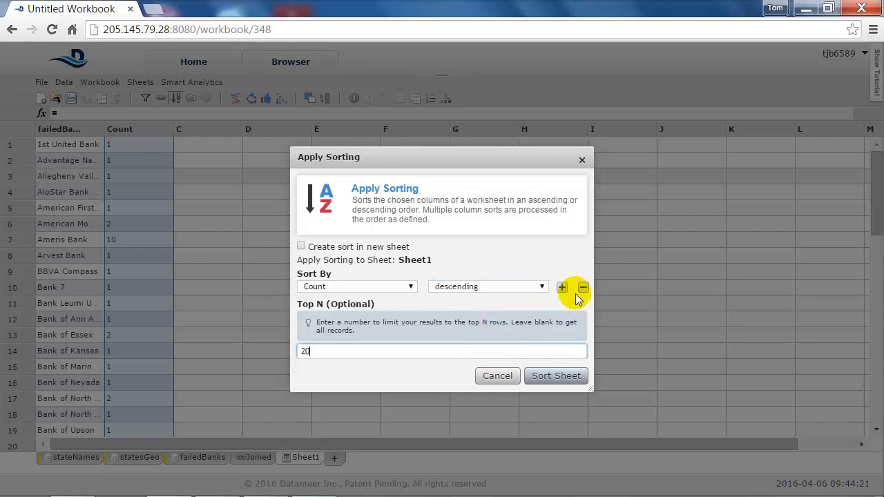
{"action": "left_click", "coordinate": [555, 376]}
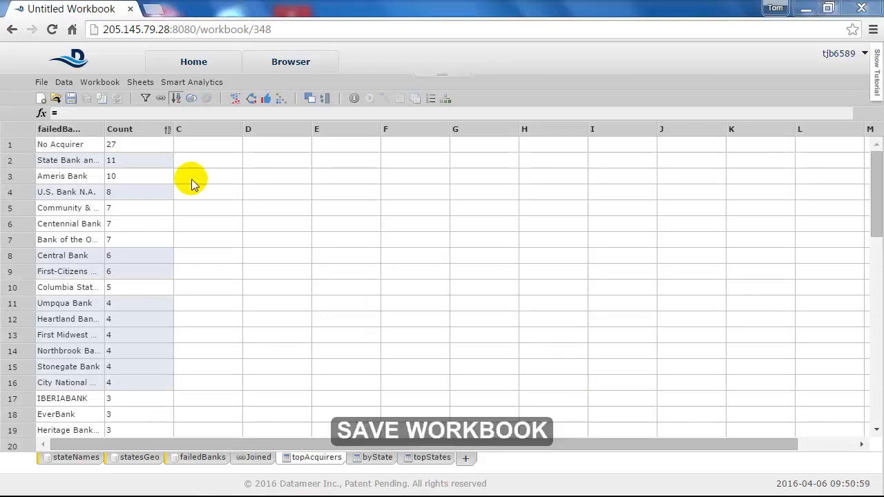
{"action": "mouse_move", "coordinate": [138, 129]}
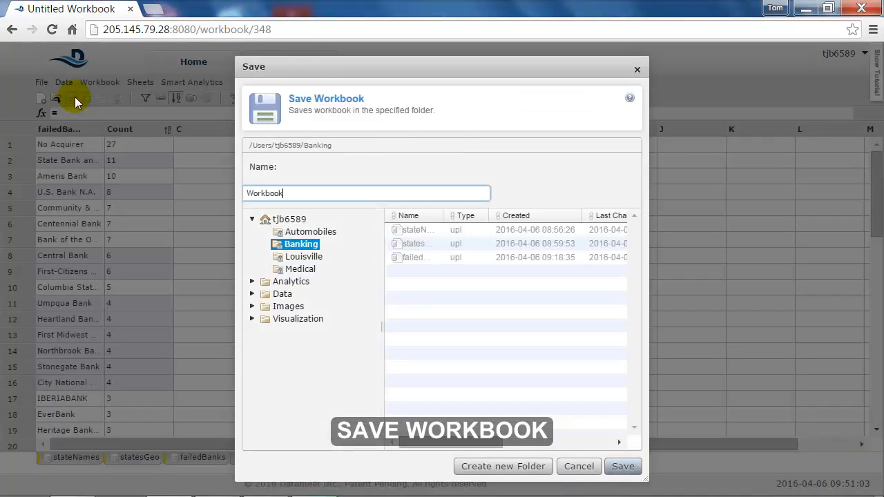
Step: Save as Workbook in the Banking folder and confirm the Workbook Settings
{"action": "left_click", "coordinate": [610, 467]}
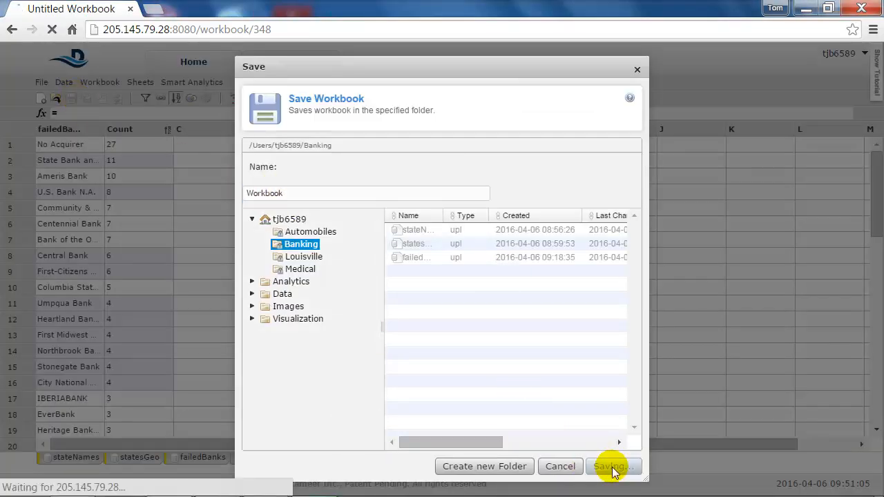
{"action": "left_click", "coordinate": [611, 467]}
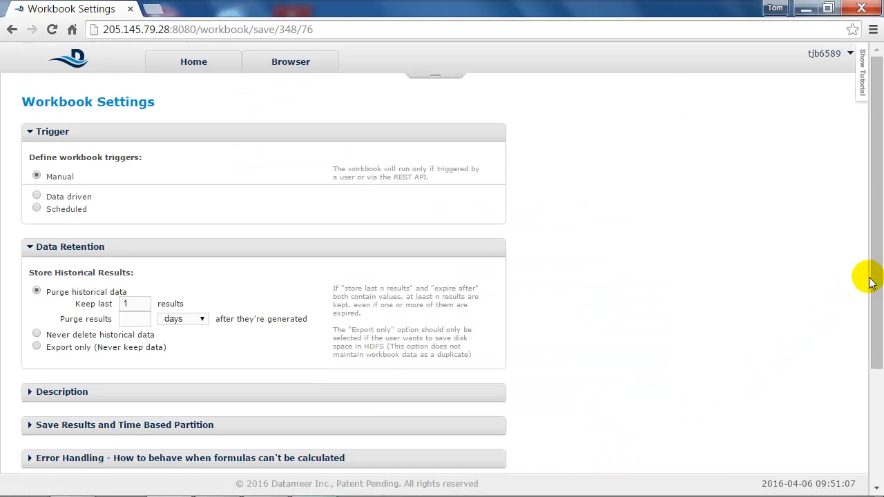
{"action": "scroll", "scroll_direction": "down", "scroll_amount": 3}
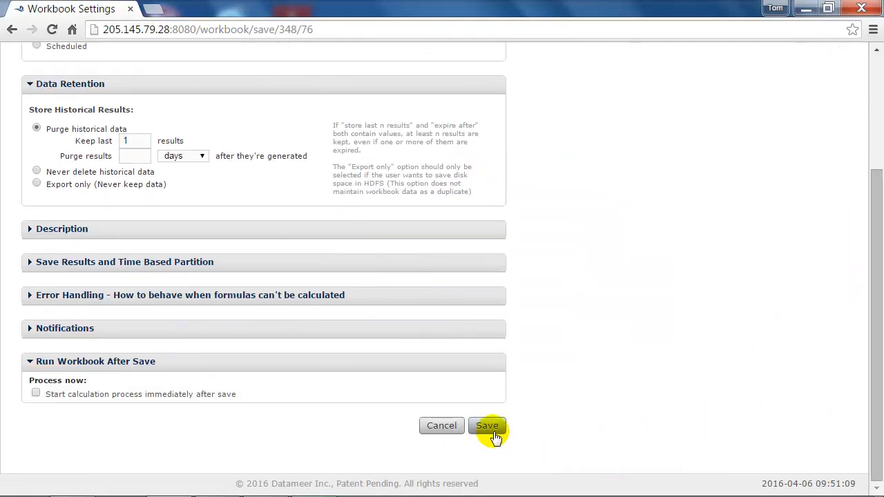
{"action": "left_click", "coordinate": [486, 425]}
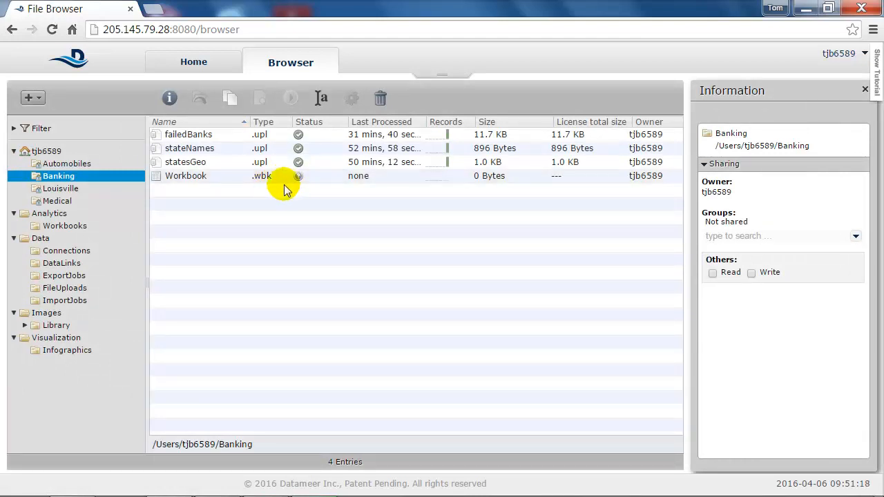
Step: Run the Workbook from its context menu in the Banking folder
{"action": "right_click", "coordinate": [185, 176]}
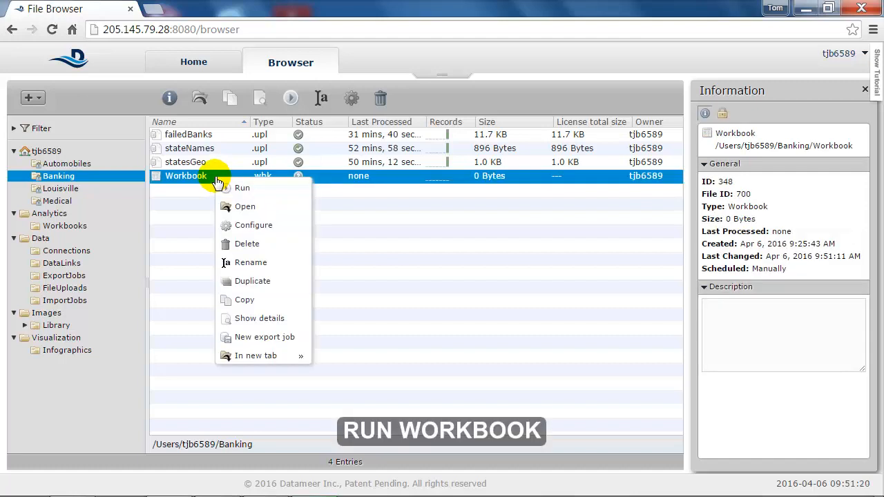
{"action": "left_click", "coordinate": [241, 188]}
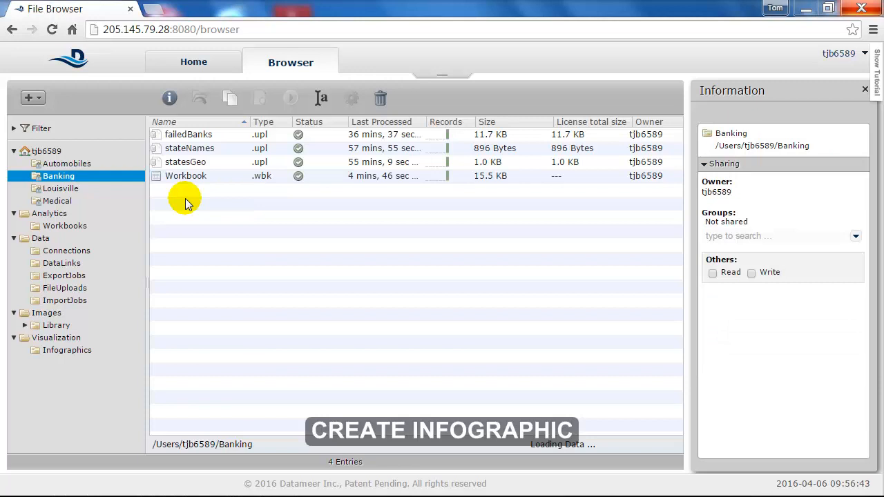
Step: Create a new infographic and set its canvas background to purple #984EA3
{"action": "left_click", "coordinate": [33, 97]}
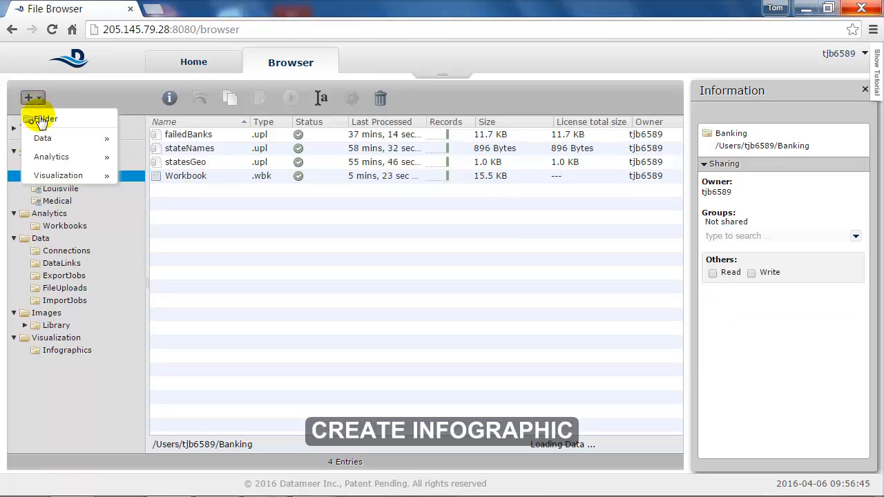
{"action": "left_click", "coordinate": [442, 431]}
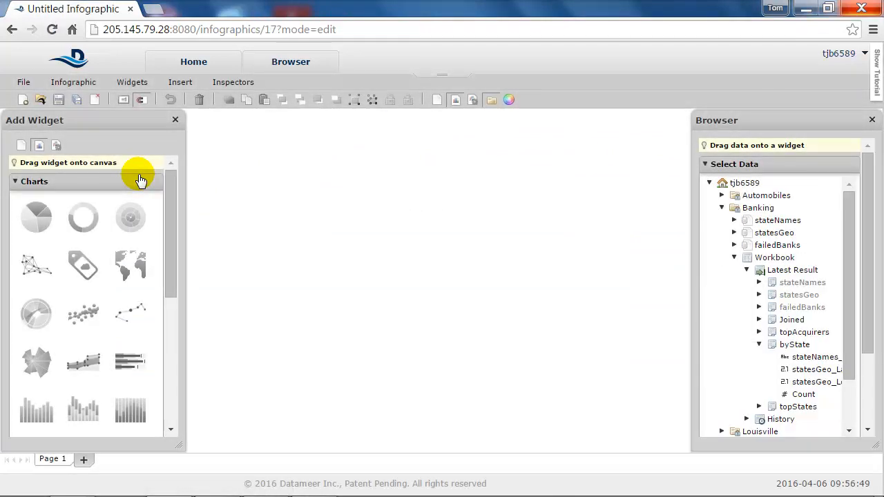
{"action": "mouse_move", "coordinate": [483, 265]}
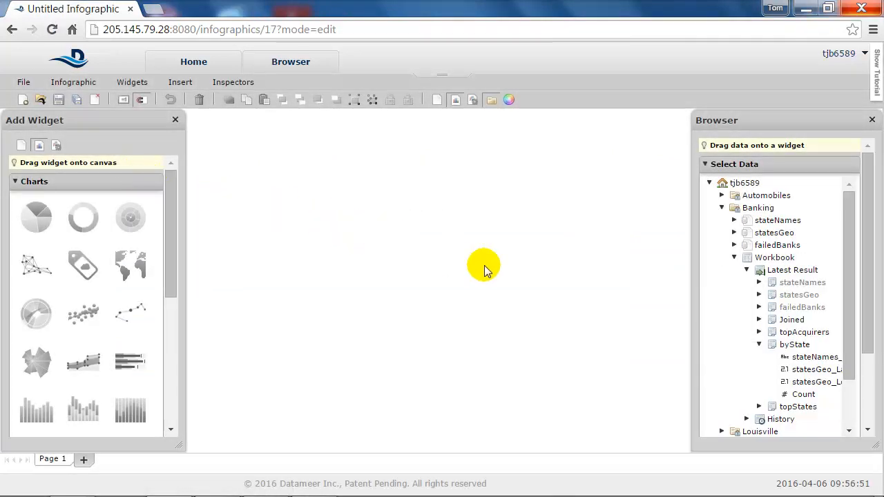
{"action": "mouse_move", "coordinate": [409, 273]}
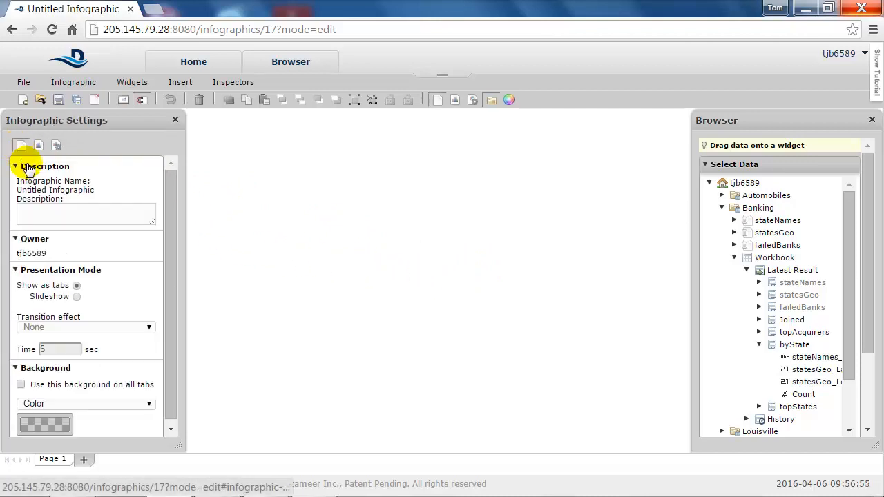
{"action": "left_click", "coordinate": [508, 99]}
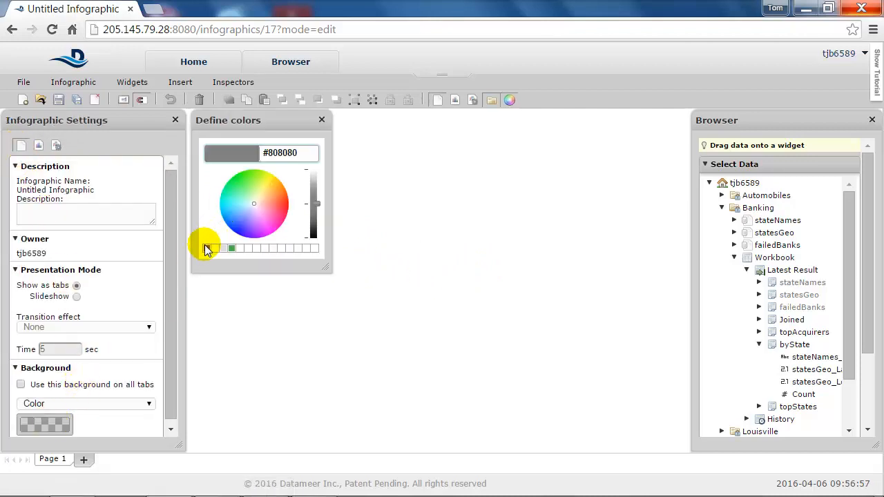
{"action": "left_click", "coordinate": [259, 215]}
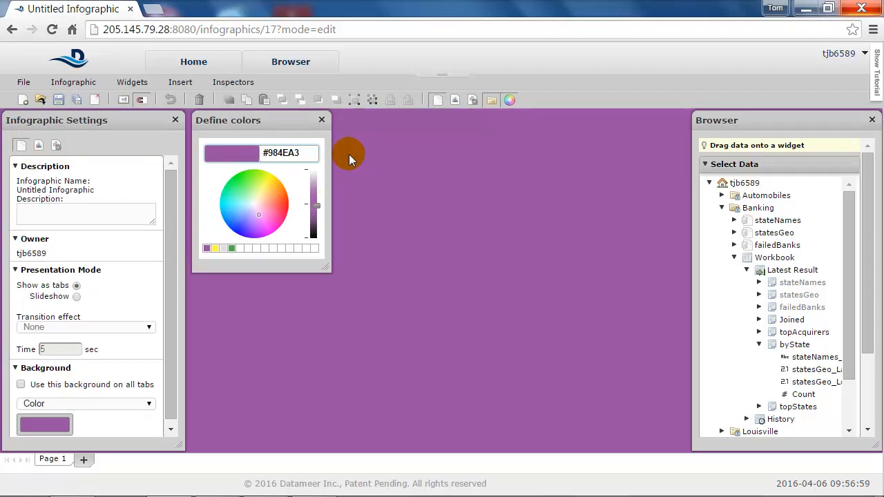
{"action": "left_click", "coordinate": [320, 119]}
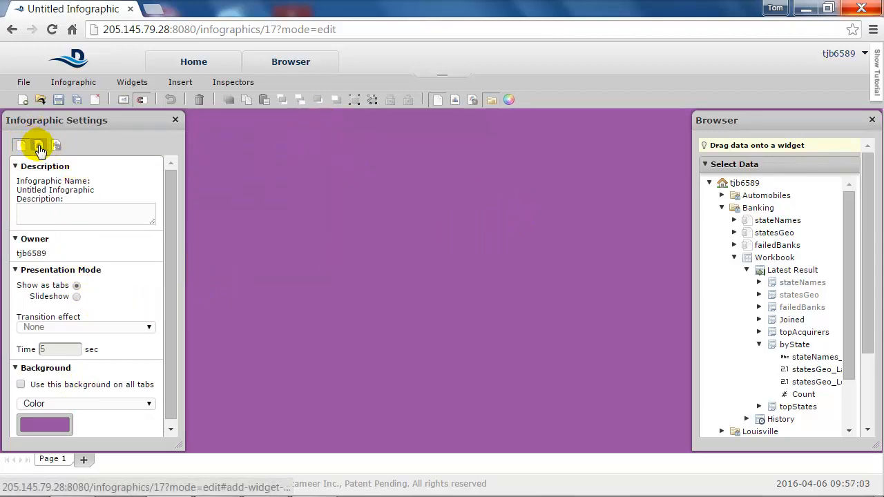
Step: Place a map widget with Count as data and statesGeo longitude/latitude as coordinates
{"action": "left_click", "coordinate": [39, 145]}
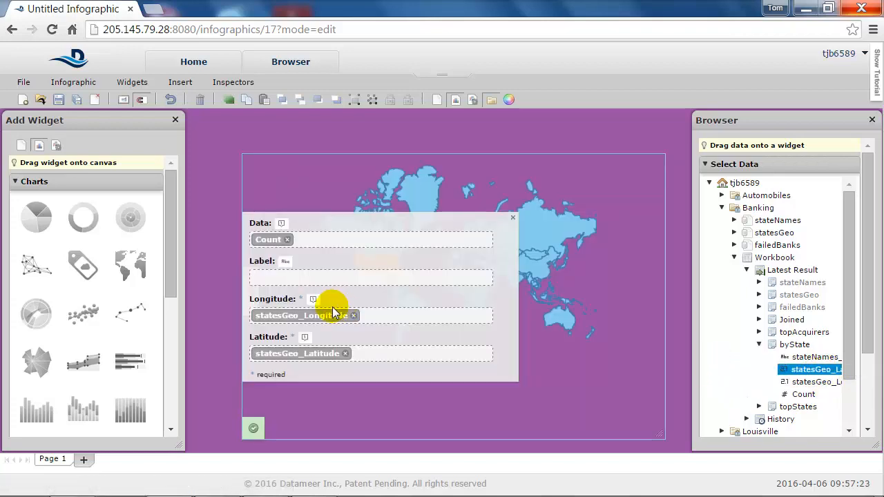
{"action": "left_click", "coordinate": [253, 428]}
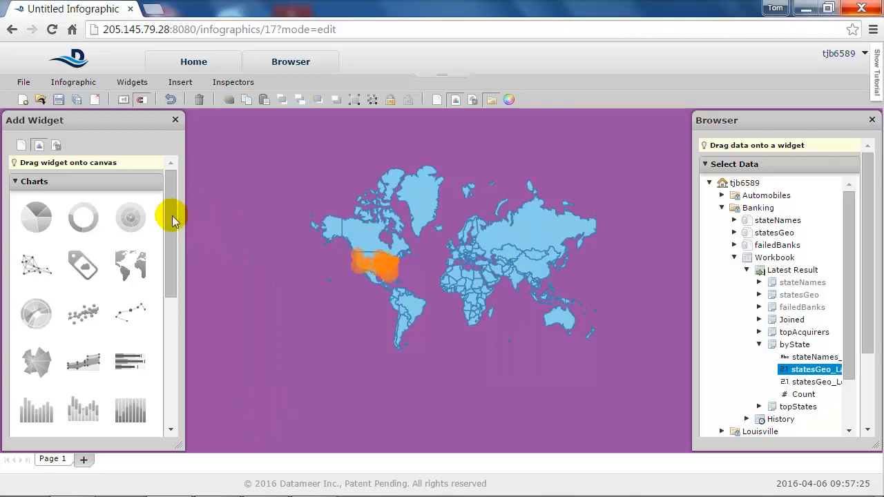
{"action": "left_click", "coordinate": [56, 145]}
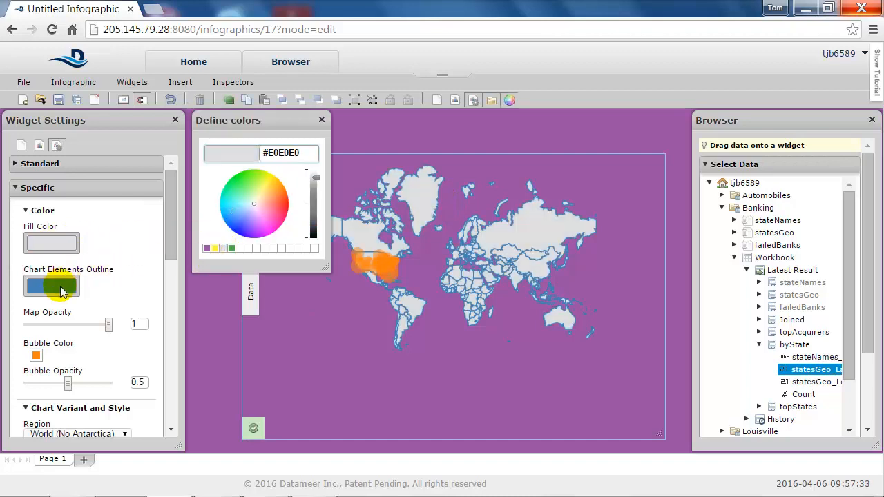
Step: Set the map's outlines to purple #984EA3, bubbles to green, and region to US States
{"action": "left_click", "coordinate": [207, 249]}
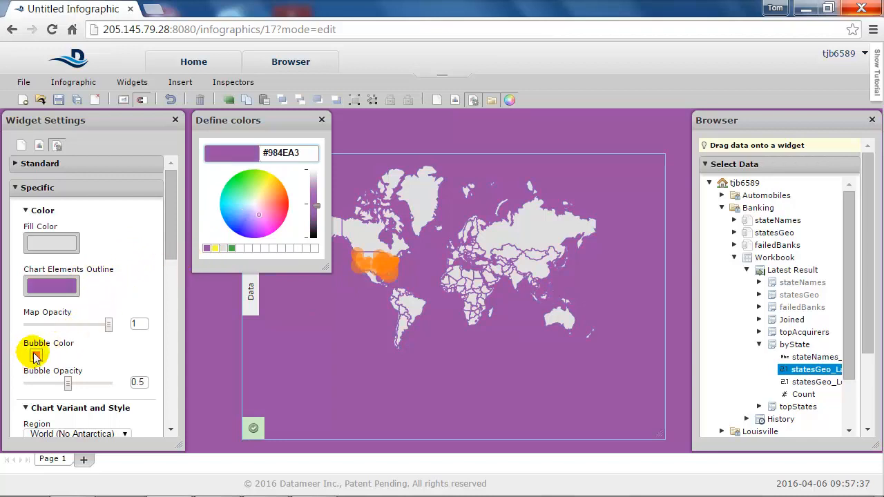
{"action": "left_click", "coordinate": [230, 249]}
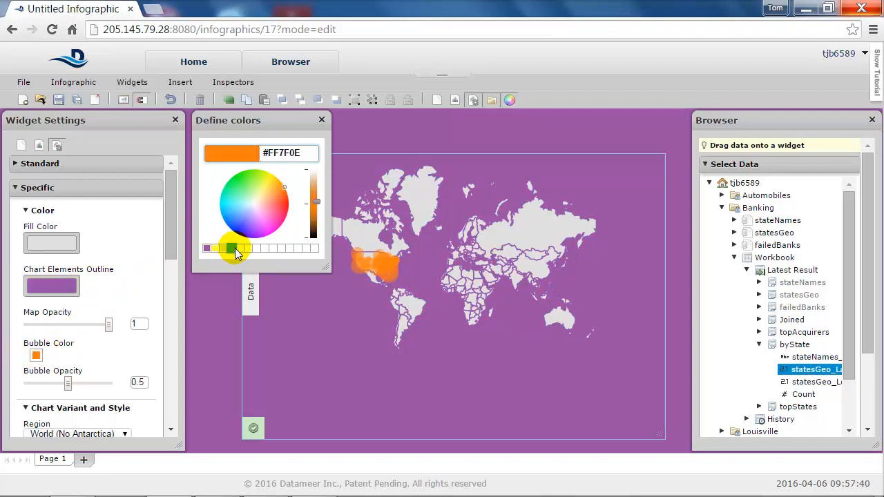
{"action": "left_click", "coordinate": [232, 249]}
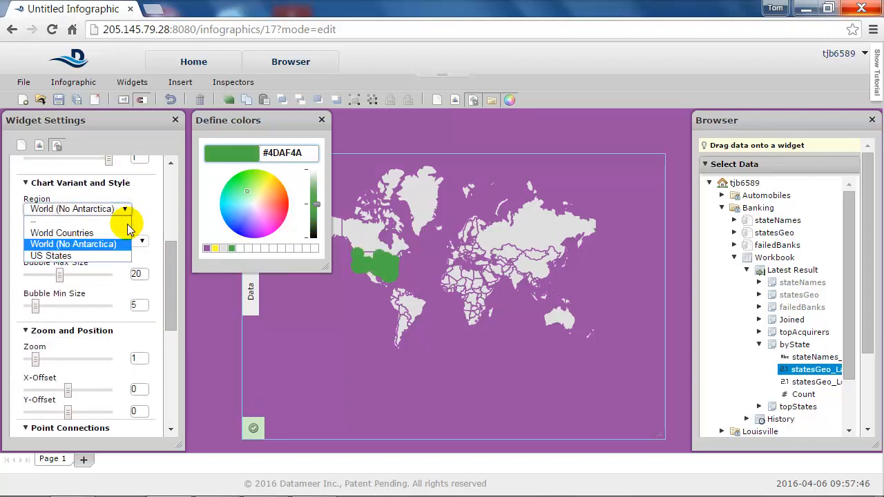
{"action": "left_click", "coordinate": [50, 255]}
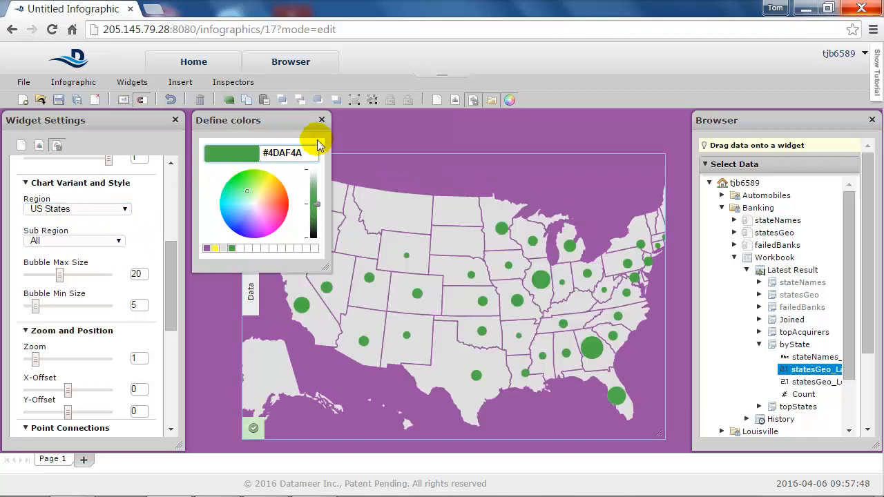
Step: Move the bubble map to the upper left and enlarge it across the canvas
{"action": "left_click", "coordinate": [320, 119]}
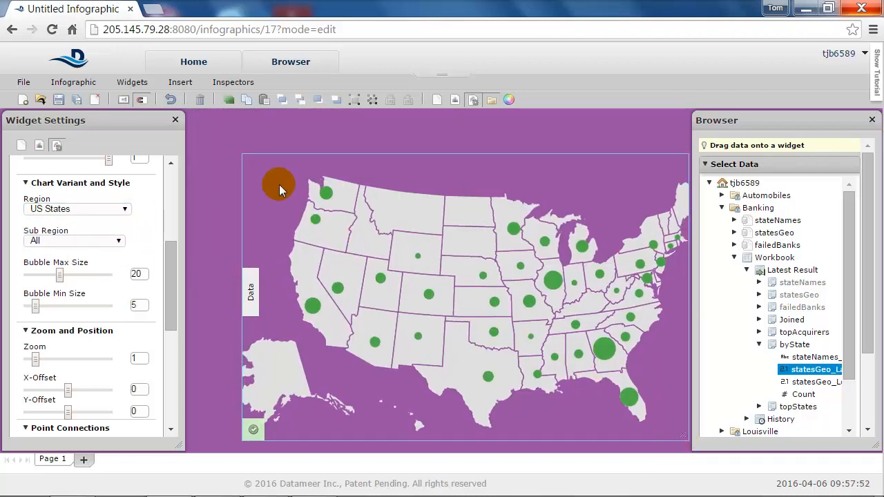
{"action": "left_click_drag", "start_coordinate": [279, 187], "coordinate": [679, 425]}
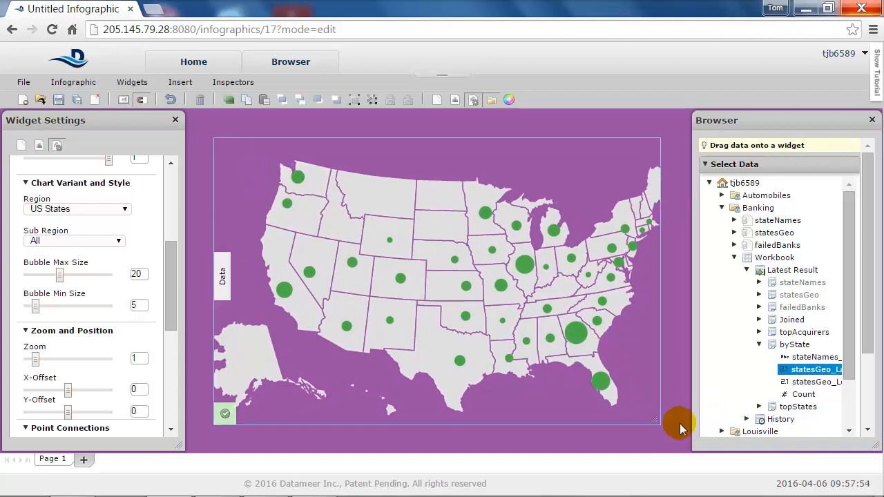
{"action": "left_click_drag", "start_coordinate": [677, 423], "coordinate": [683, 421]}
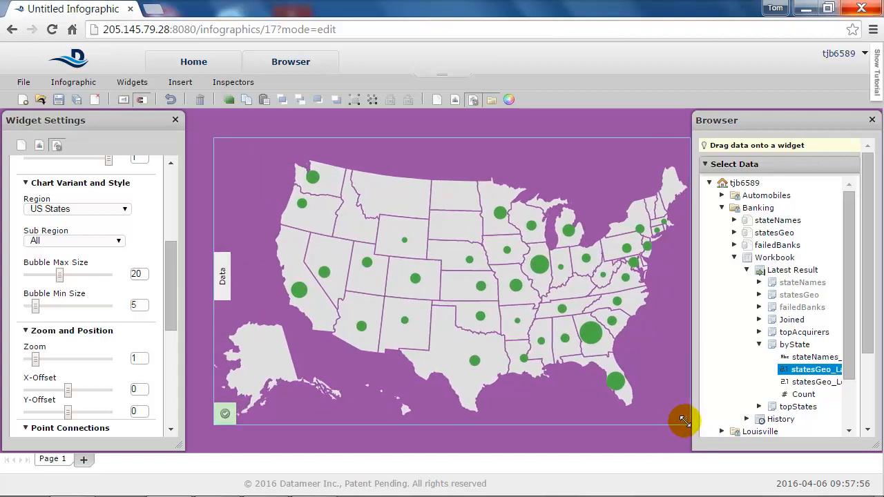
{"action": "mouse_move", "coordinate": [539, 270]}
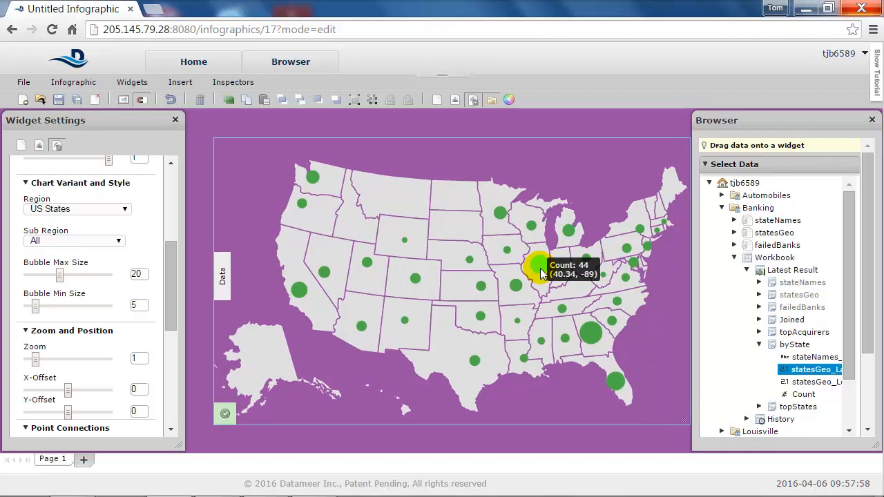
{"action": "mouse_move", "coordinate": [586, 333]}
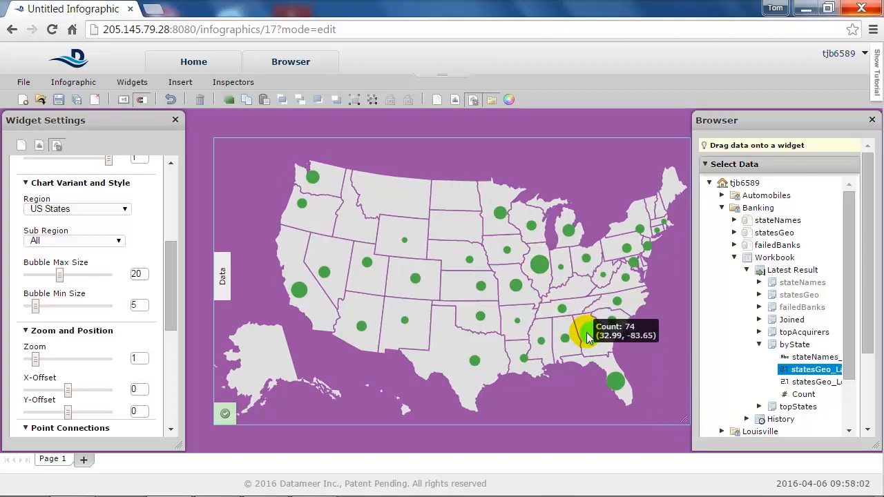
{"action": "mouse_move", "coordinate": [647, 350]}
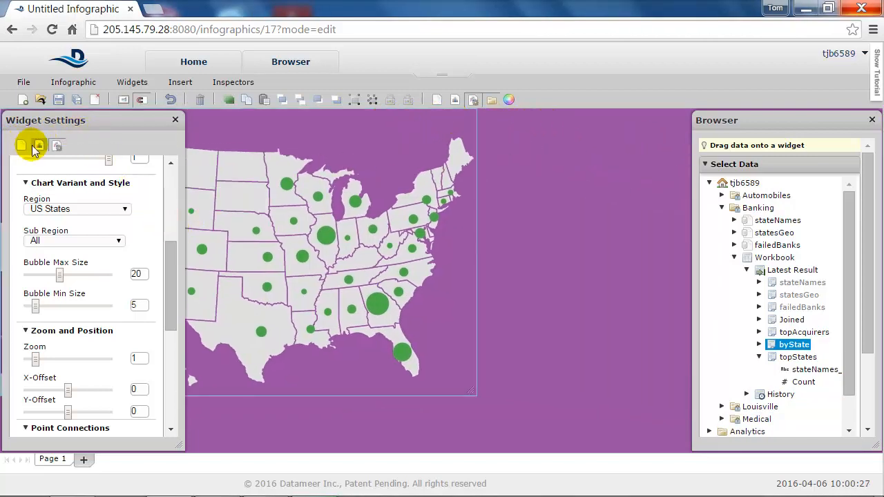
Step: Place a doughnut chart of topStates stateNames and Count beside the map
{"action": "left_click", "coordinate": [22, 145]}
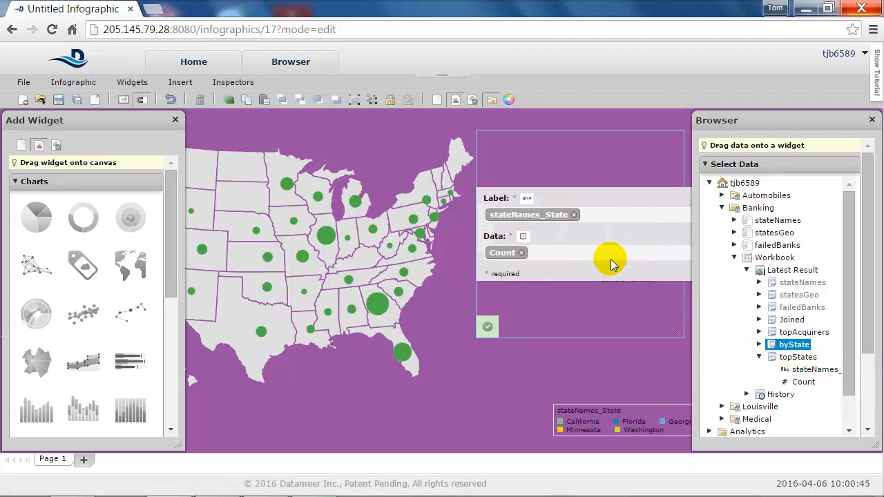
{"action": "mouse_move", "coordinate": [183, 210]}
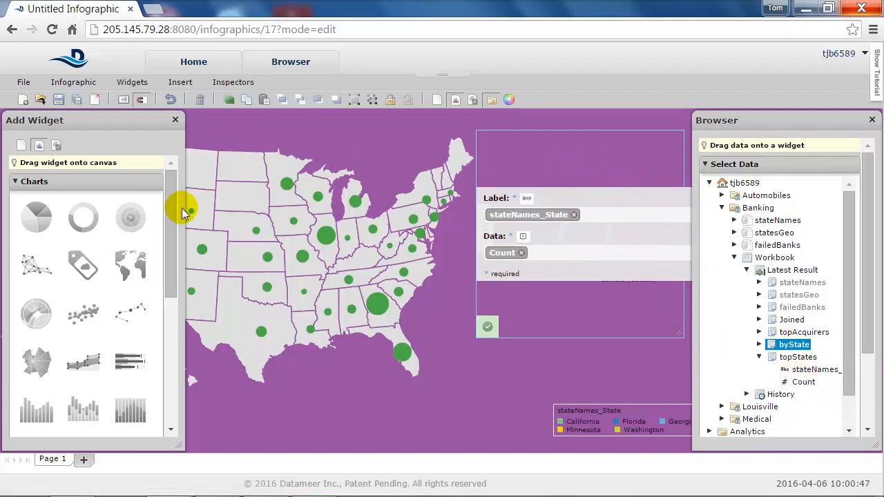
{"action": "left_click", "coordinate": [56, 145]}
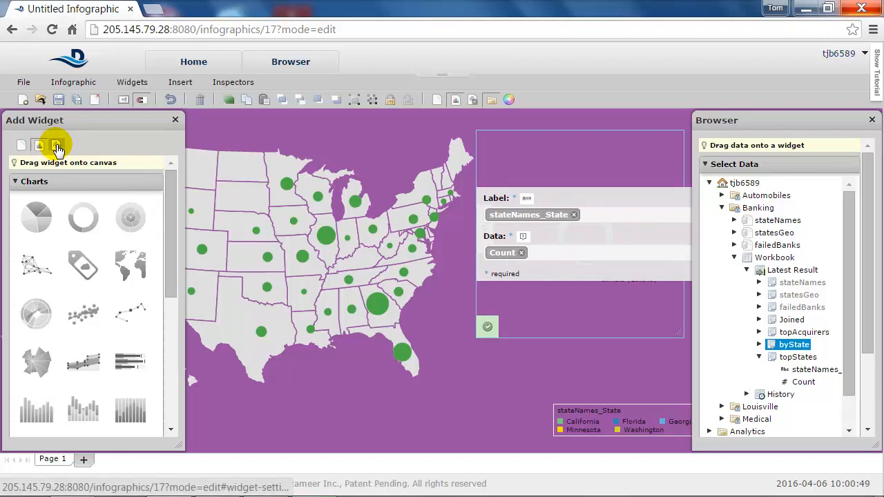
{"action": "left_click", "coordinate": [57, 145]}
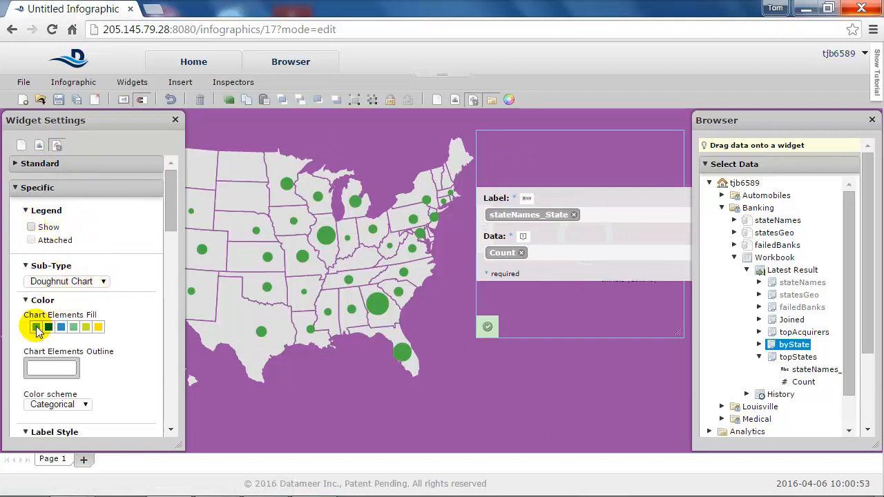
Step: Recolour the doughnut slices green and grey with purple #984EA3 outlines
{"action": "left_click", "coordinate": [36, 326]}
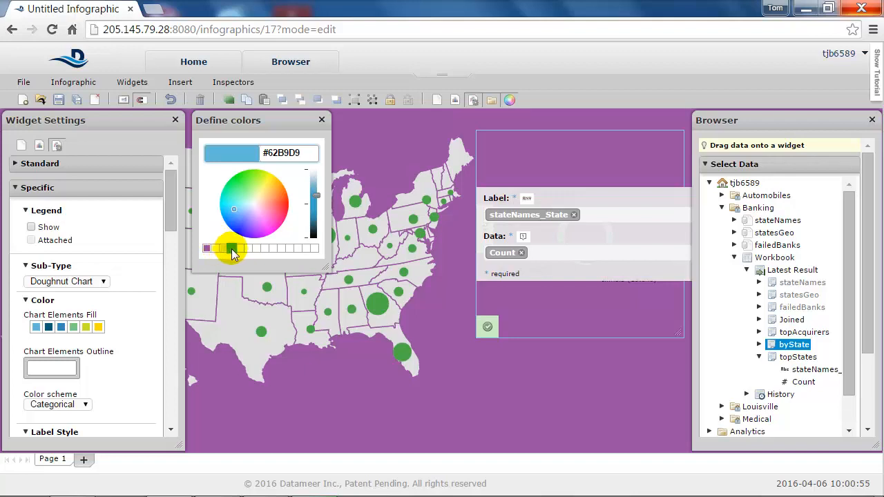
{"action": "left_click", "coordinate": [232, 250]}
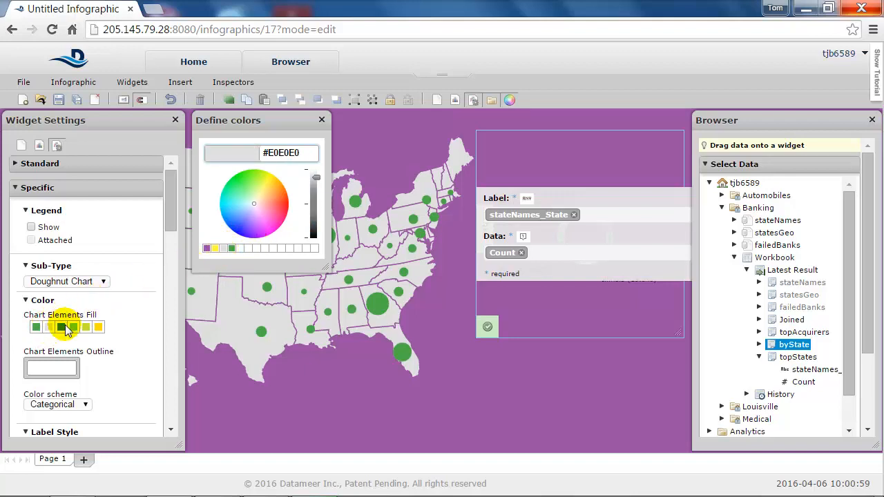
{"action": "left_click", "coordinate": [61, 326]}
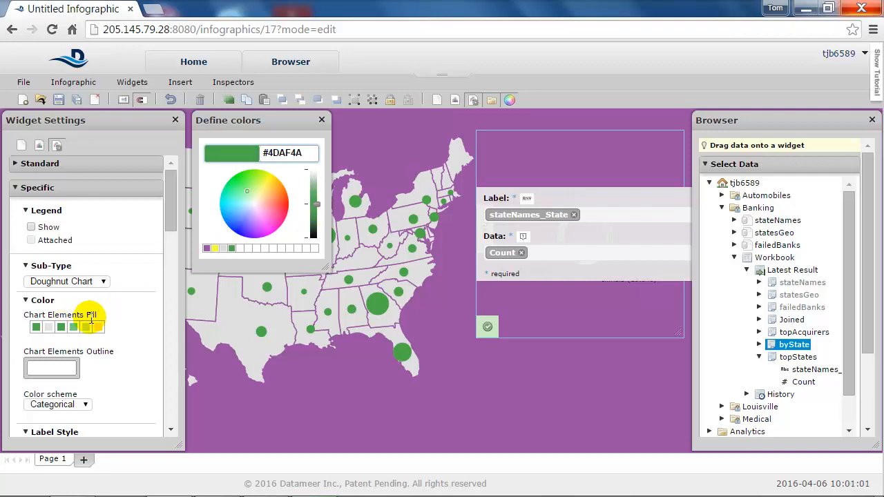
{"action": "left_click", "coordinate": [222, 249]}
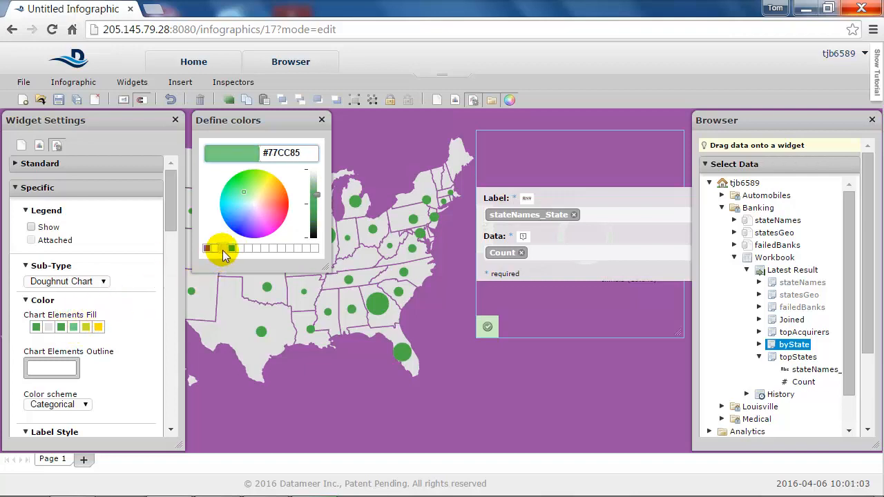
{"action": "left_click", "coordinate": [232, 249]}
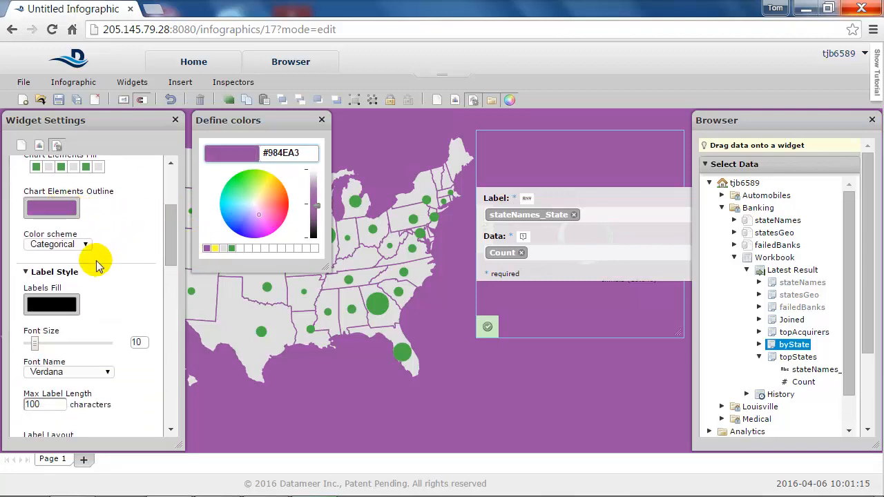
Step: Set slice labels to fill #E0E0E0, 12-point font, circular layout for many labels
{"action": "left_click", "coordinate": [235, 249]}
{"action": "type", "text": "12"}
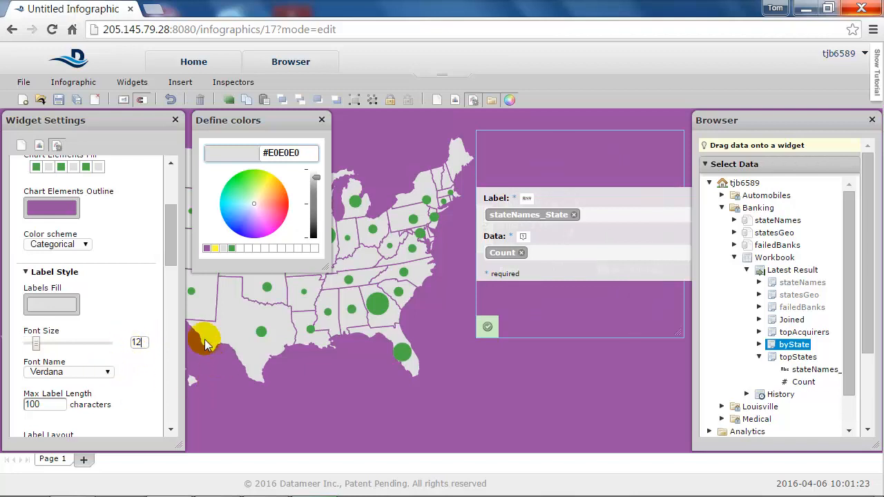
{"action": "scroll", "scroll_direction": "down", "scroll_amount": 3}
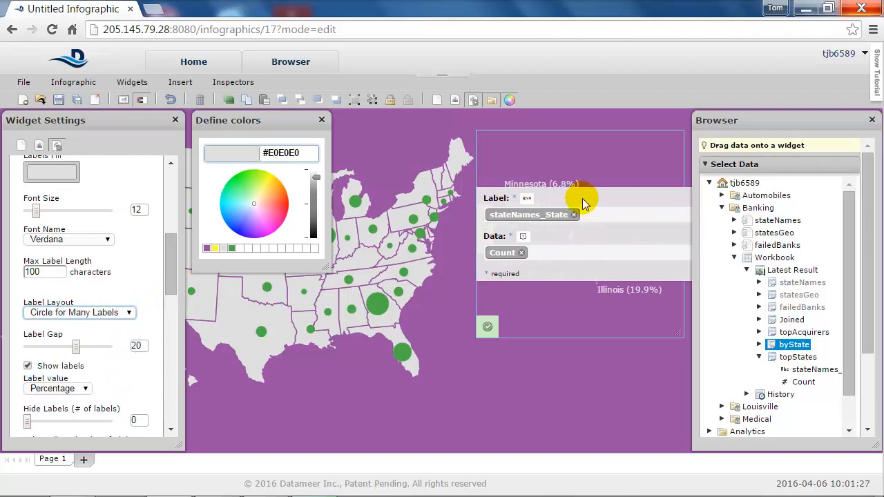
{"action": "mouse_move", "coordinate": [870, 131]}
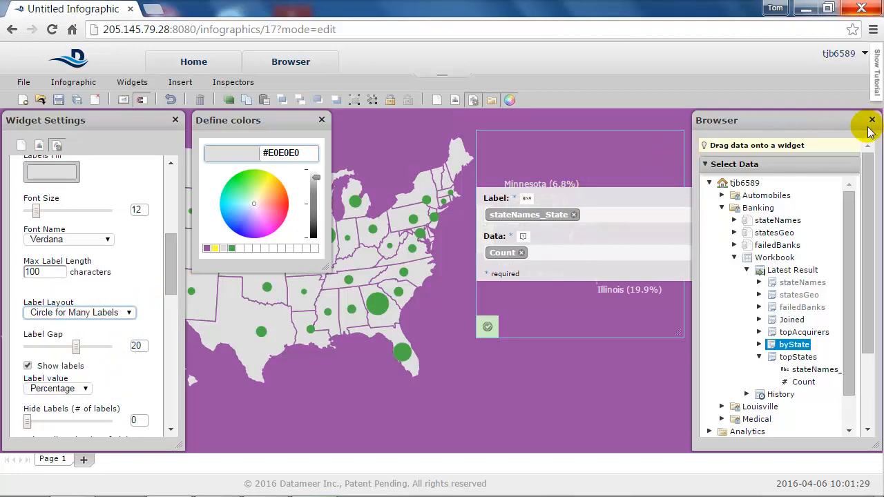
{"action": "left_click", "coordinate": [872, 119]}
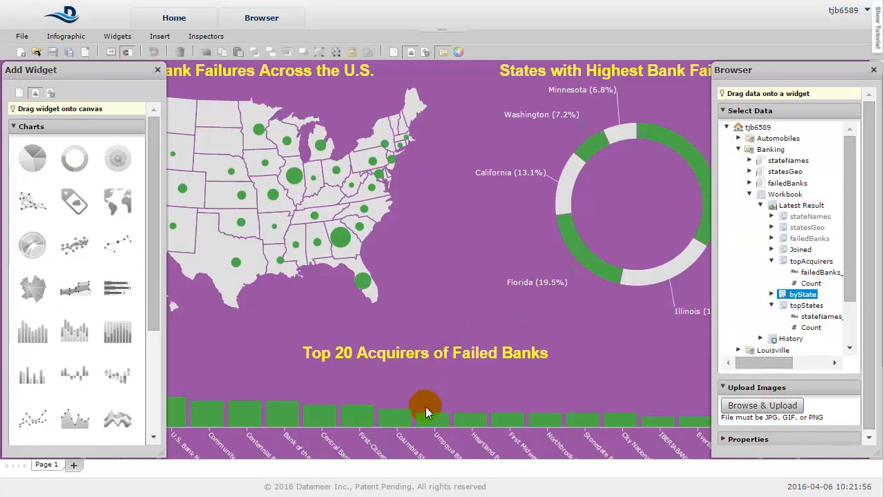
{"action": "mouse_move", "coordinate": [567, 150]}
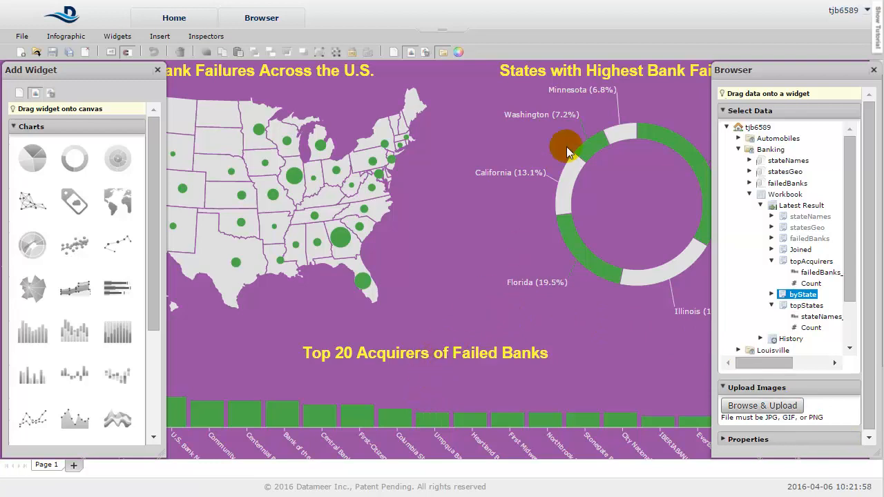